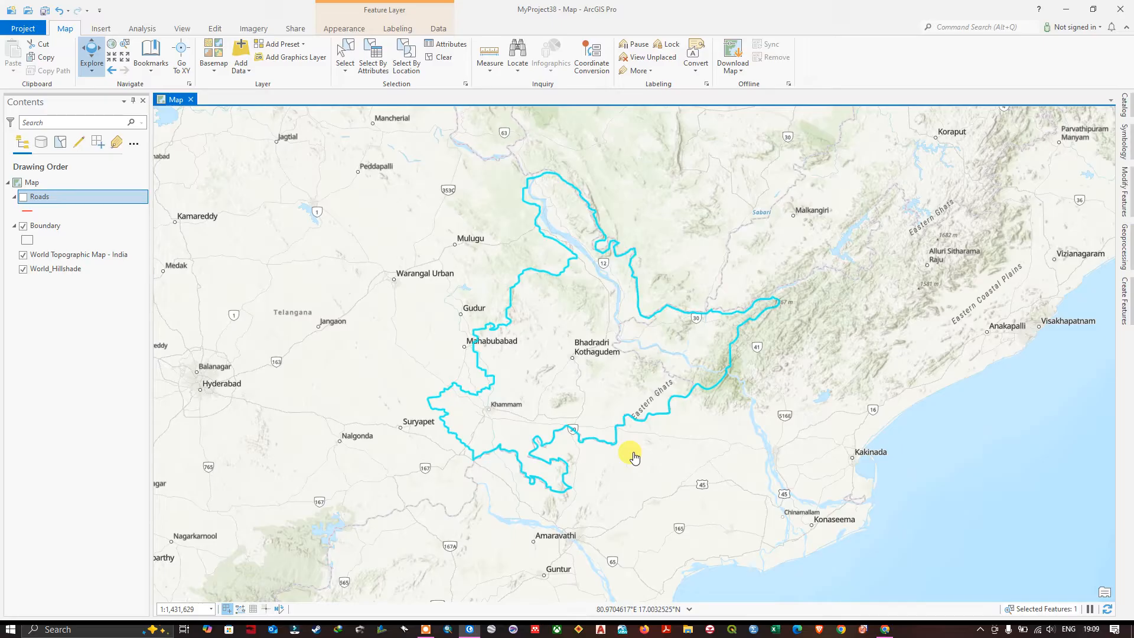
mouse_move(621, 448)
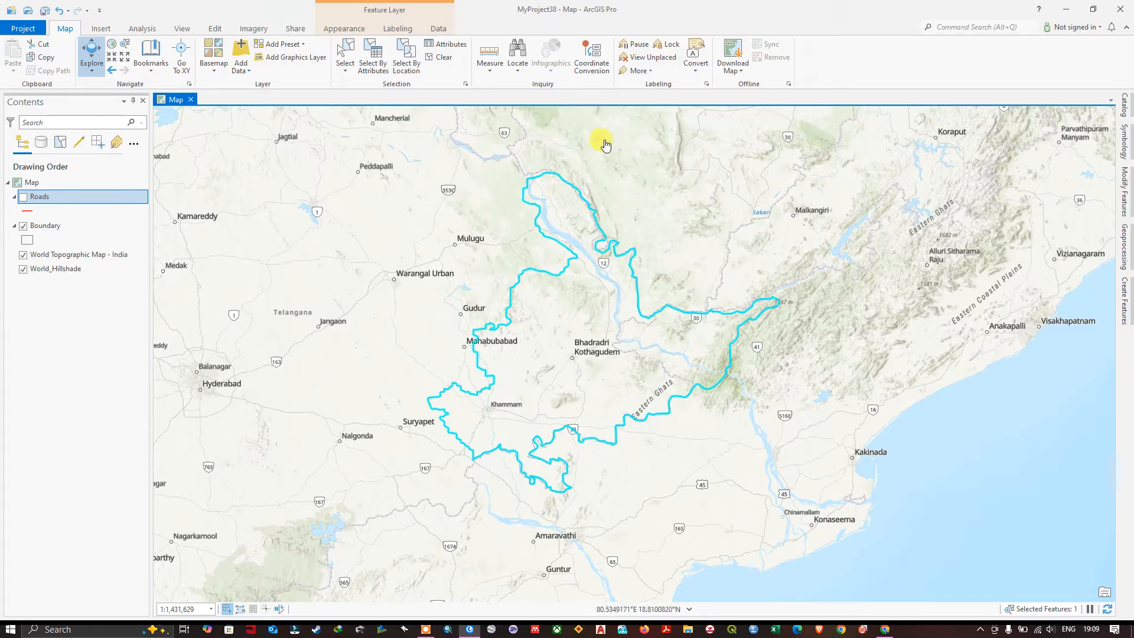
mouse_move(627, 337)
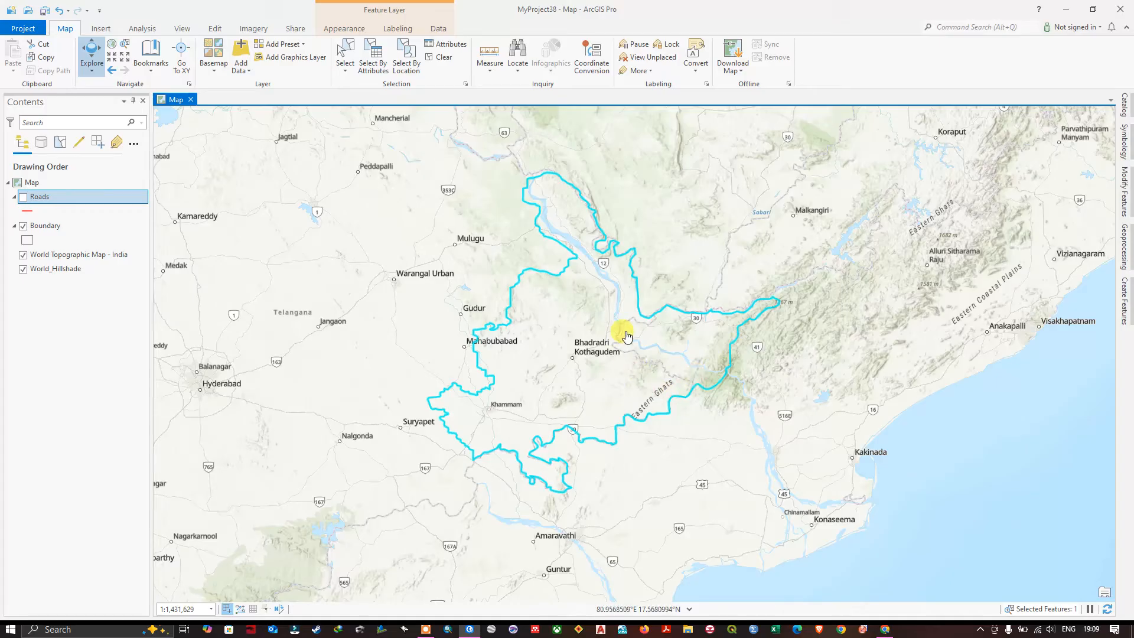
mouse_move(649, 358)
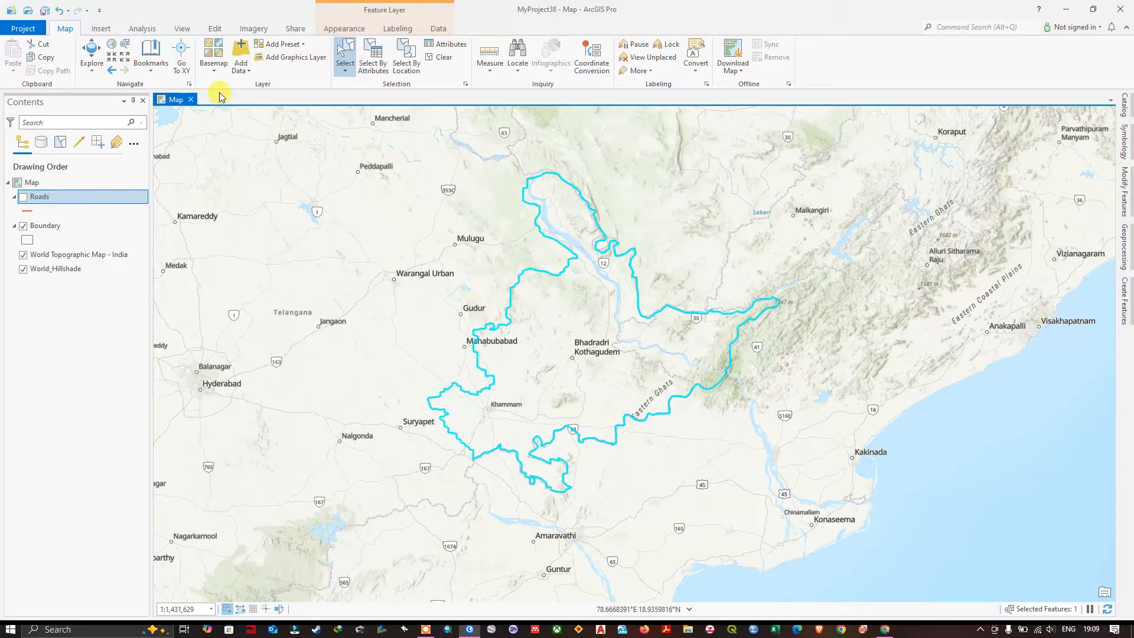
Step: Open Modify Features from the Edit tab and filter the tools by 'split'
left_click(212, 28)
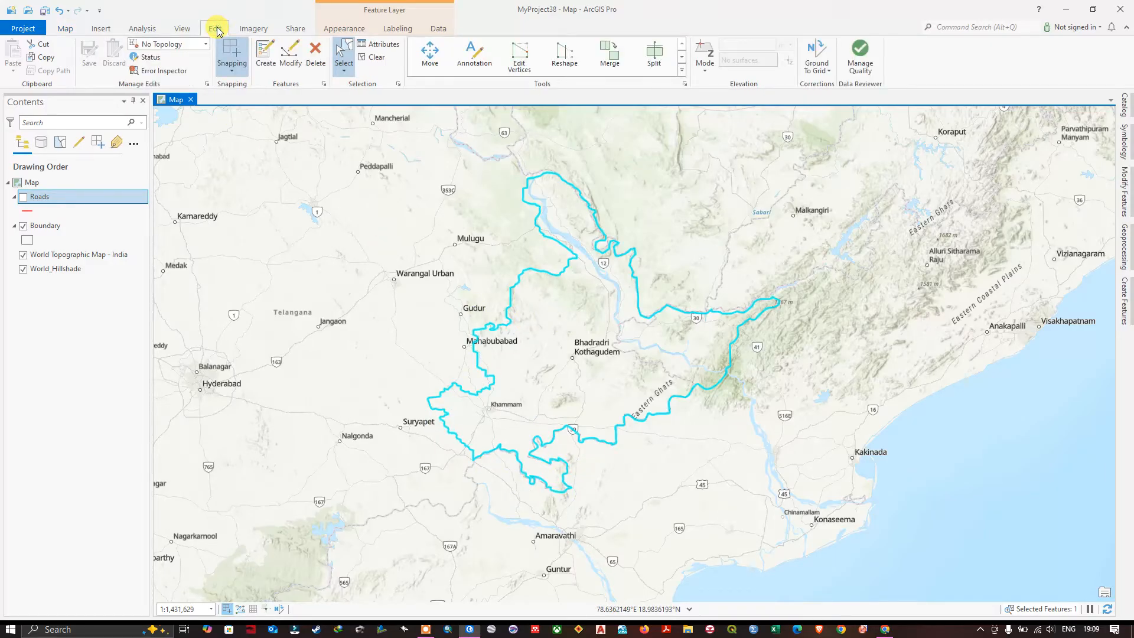
mouse_move(265, 59)
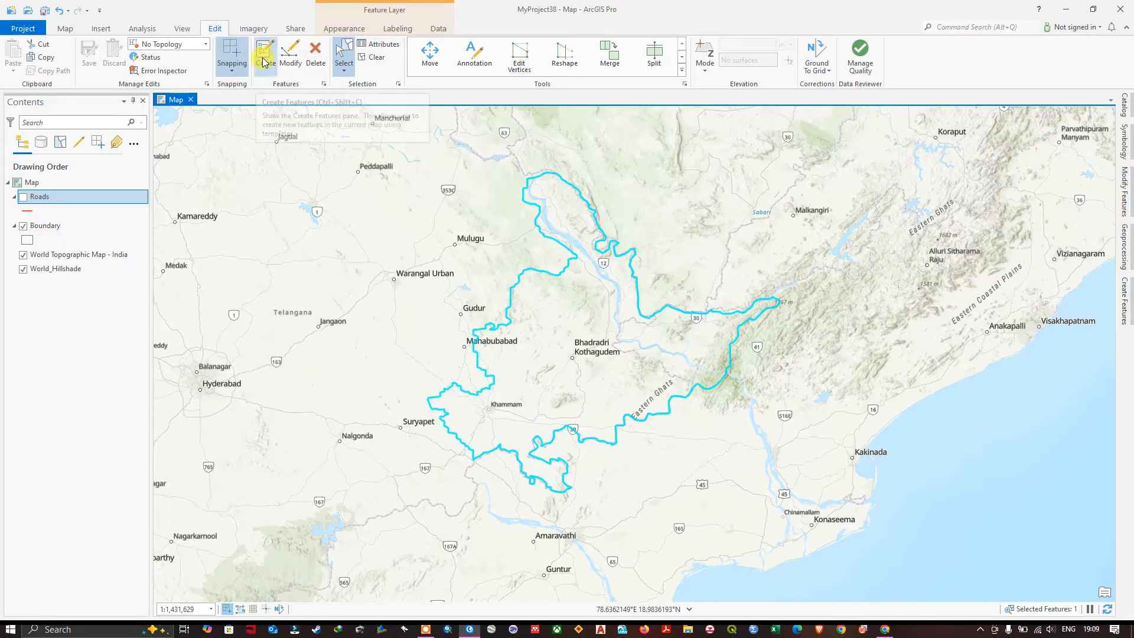
mouse_move(291, 54)
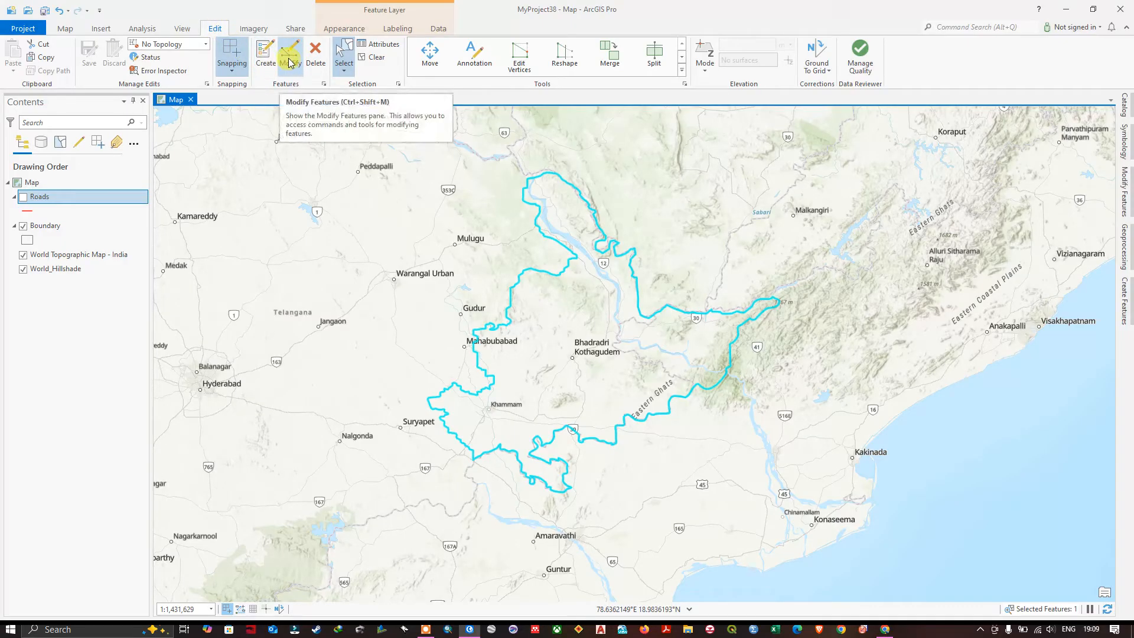
left_click(291, 47)
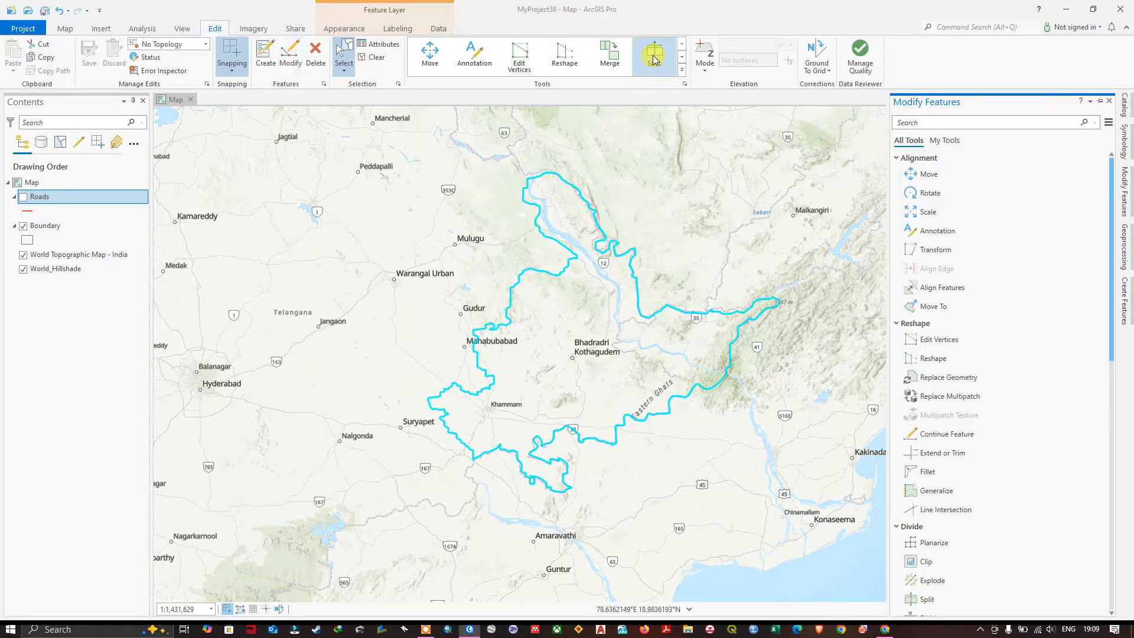
mouse_move(652, 57)
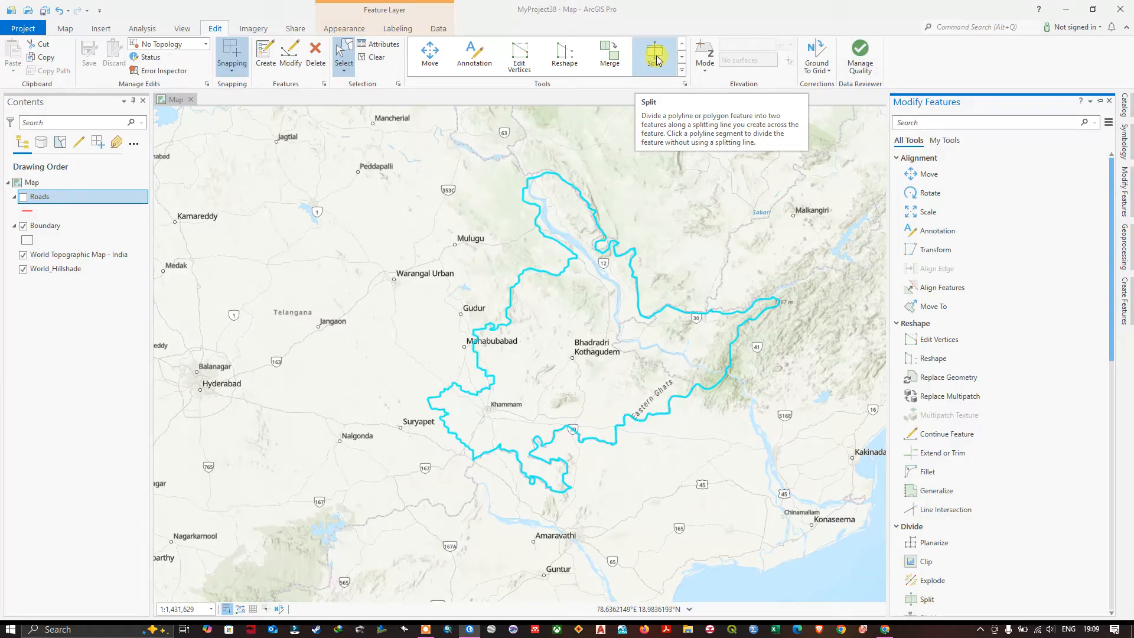
mouse_move(962, 121)
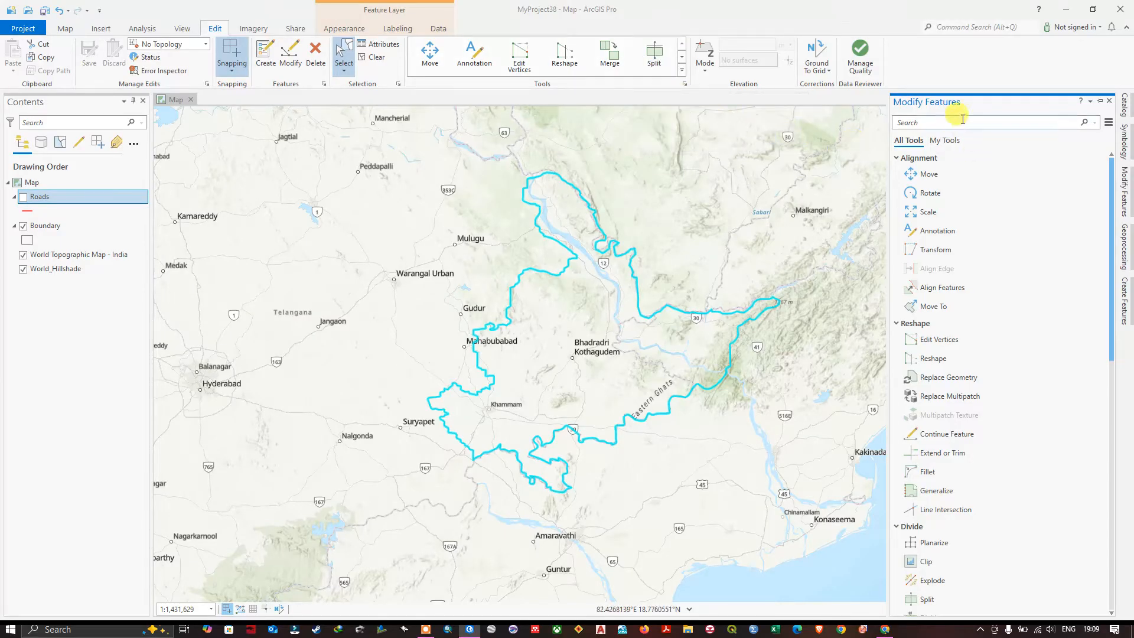
mouse_move(967, 118)
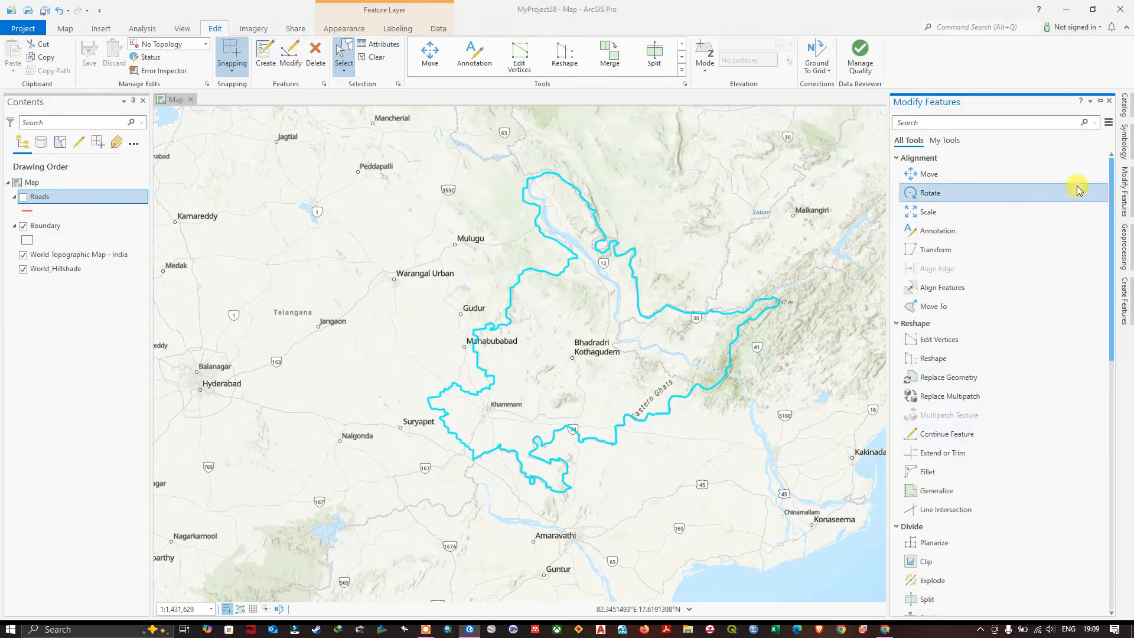
mouse_move(1004, 284)
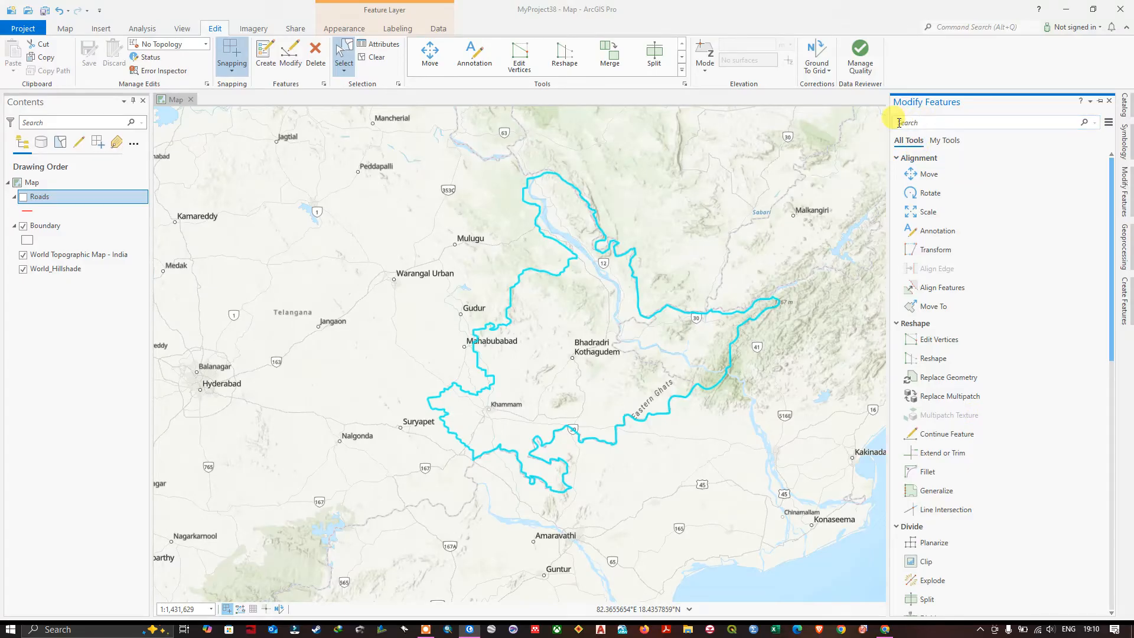
type("split")
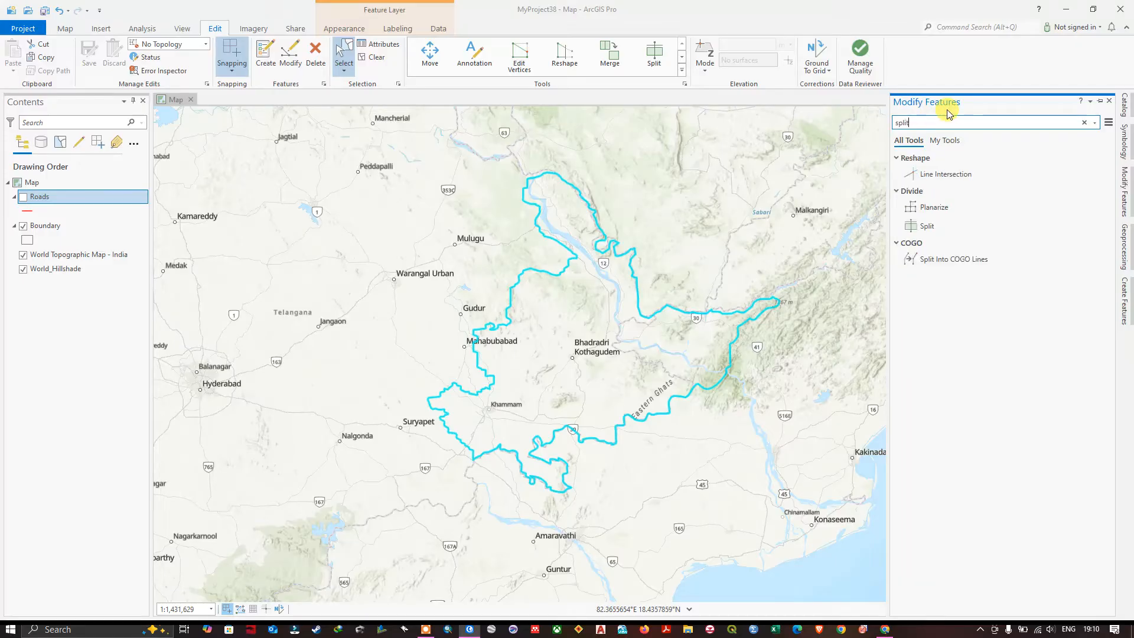
mouse_move(953, 227)
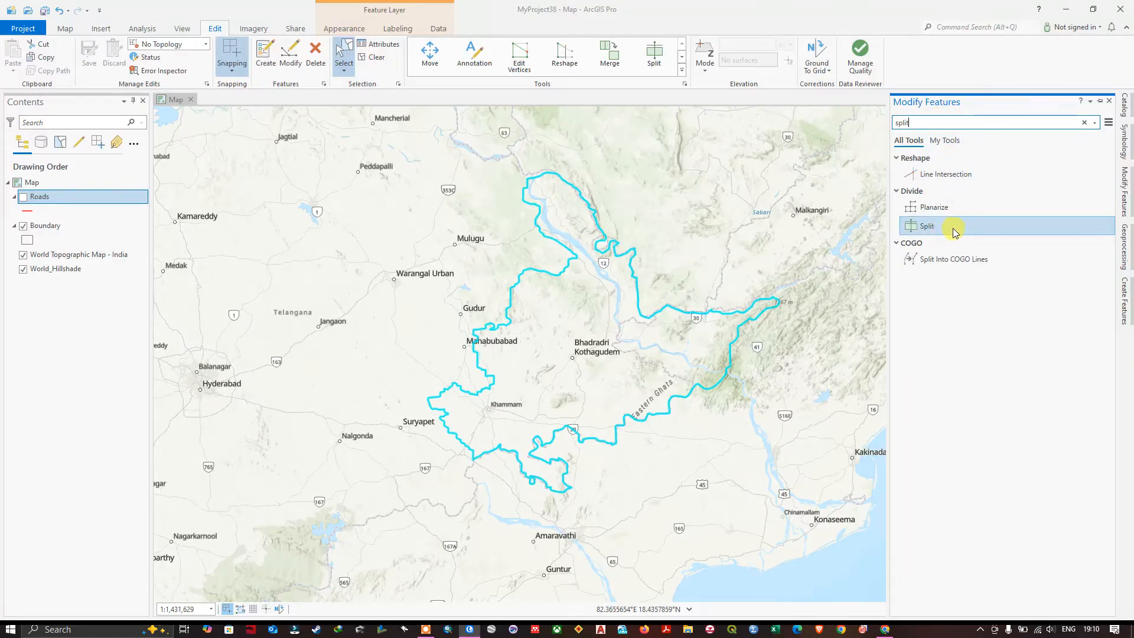
mouse_move(944, 228)
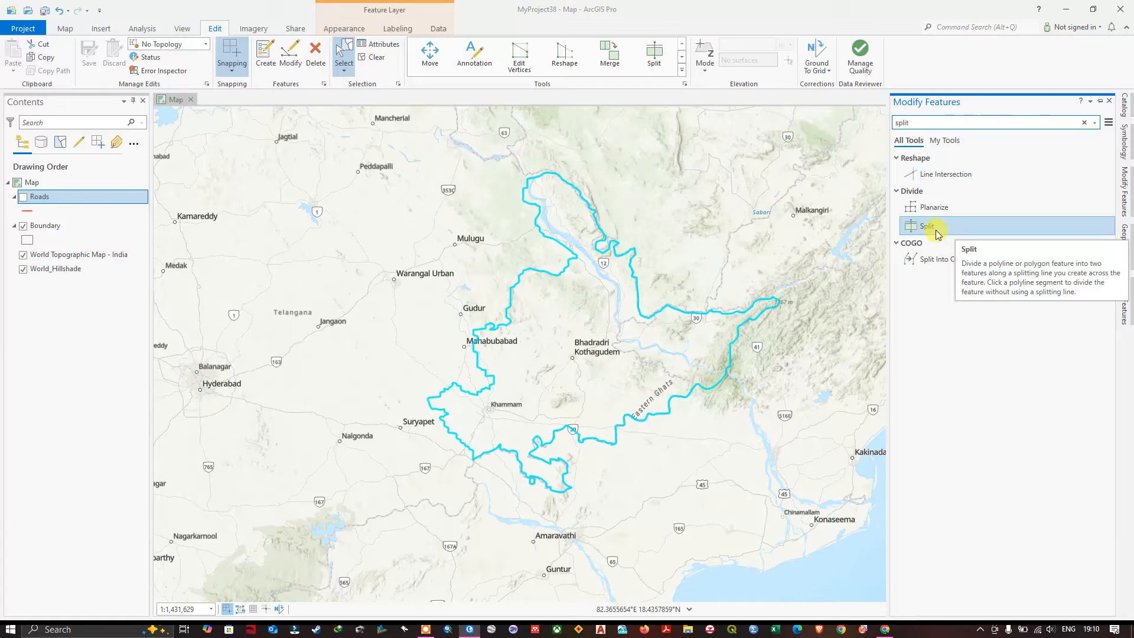
Step: Activate Split and sketch a splitting line across the Khammam boundary polygon
left_click(654, 52)
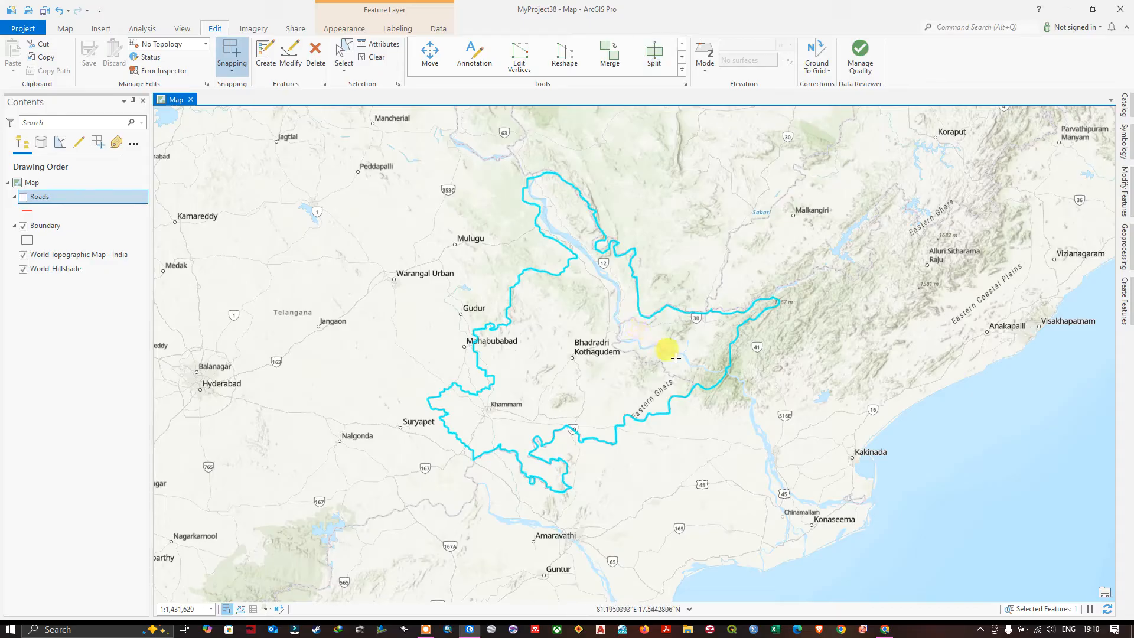
left_click(654, 52)
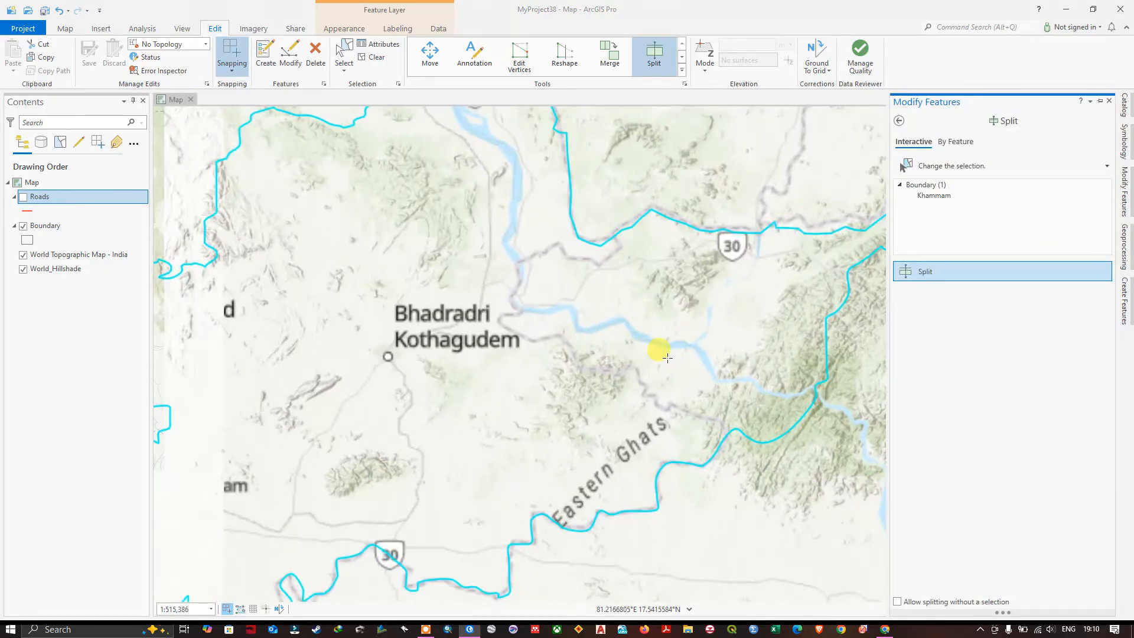
left_click_drag(667, 356, 657, 254)
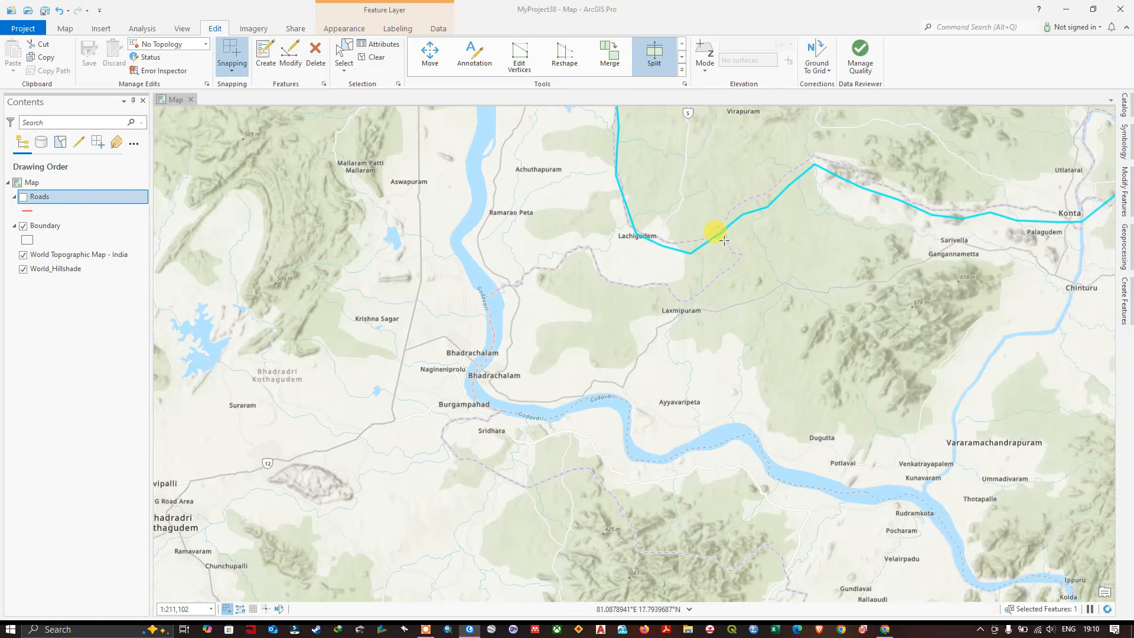
mouse_move(723, 234)
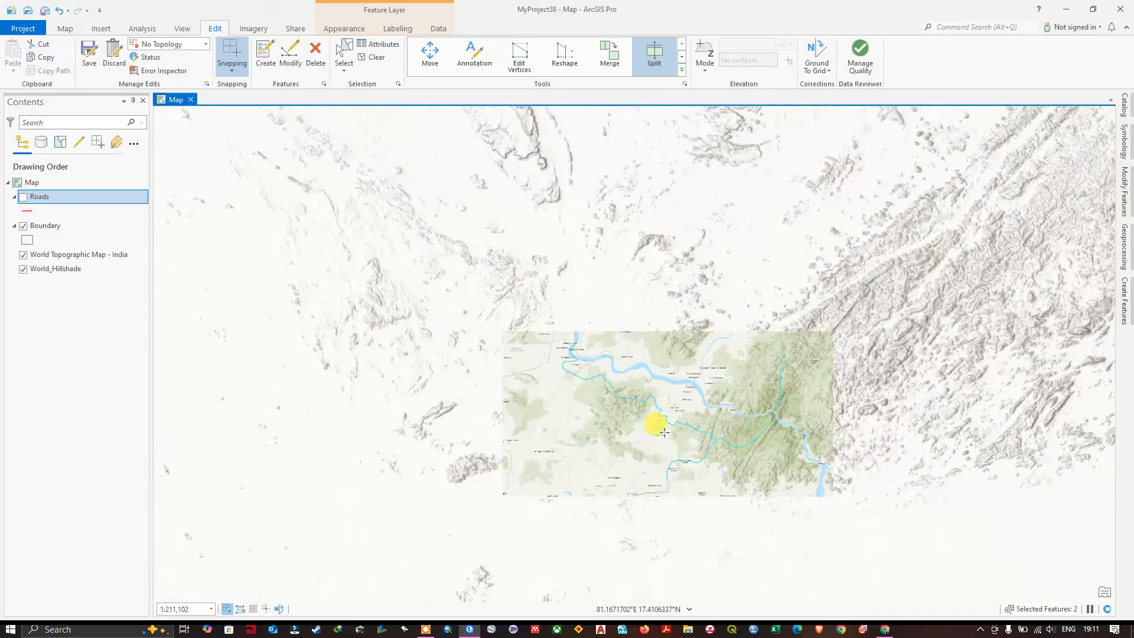
Step: Zoom out and pan to the northern boundary near Kannaigudem where a road crosses
scroll("down", 3)
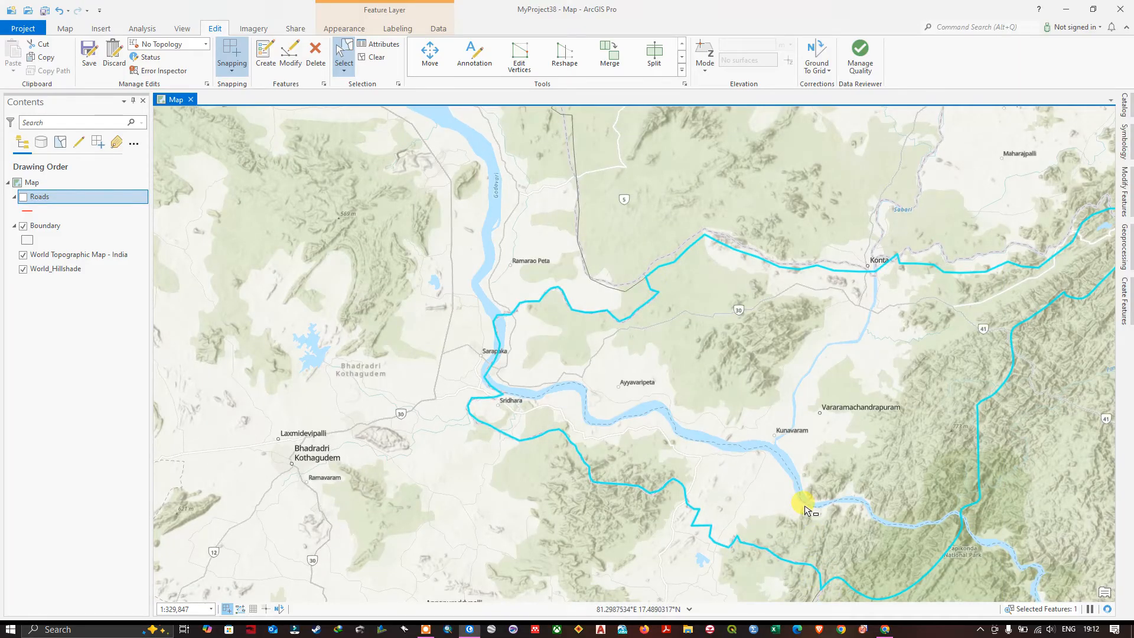
scroll("down", 3)
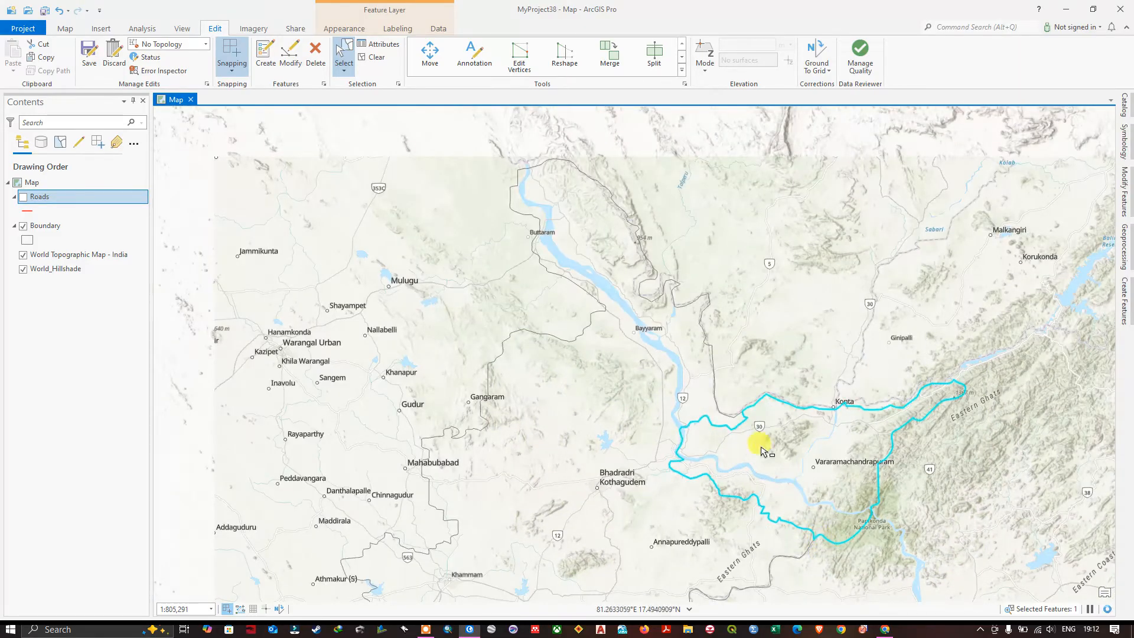
scroll("down", 3)
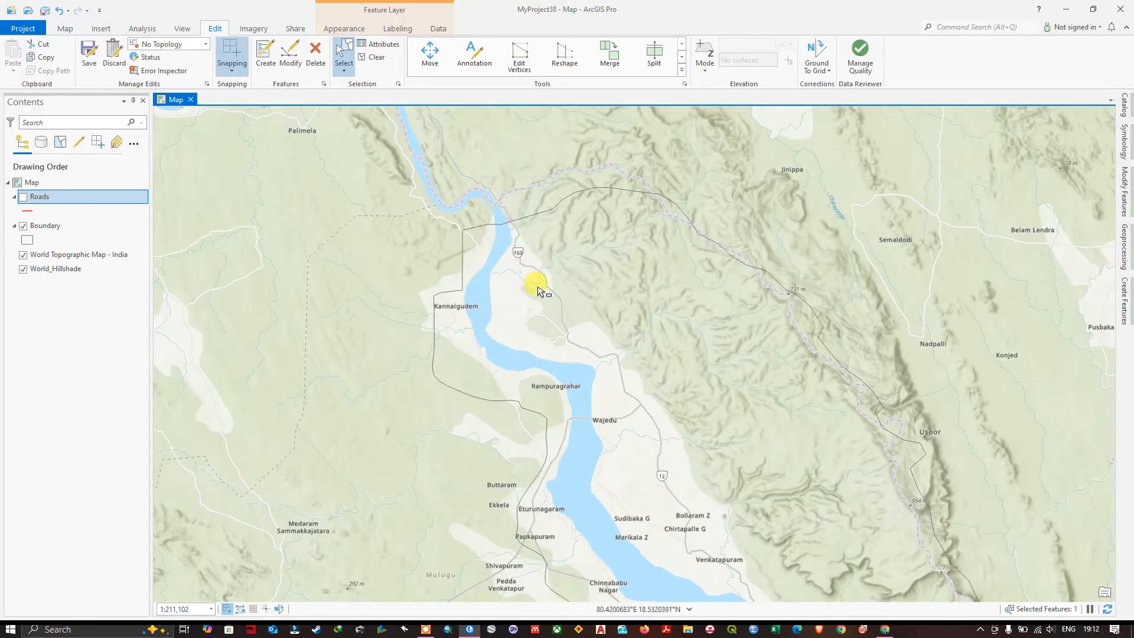
left_click_drag(538, 290, 548, 449)
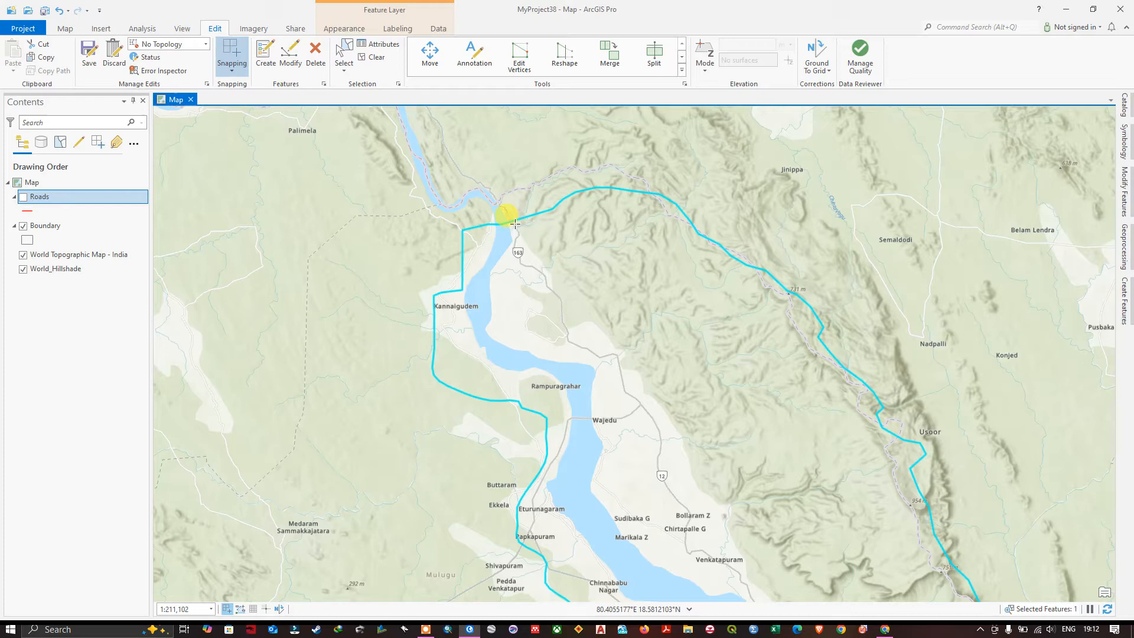
Step: Reactivate Split on the boundary and open the Snapping options for edge snapping
left_click(655, 51)
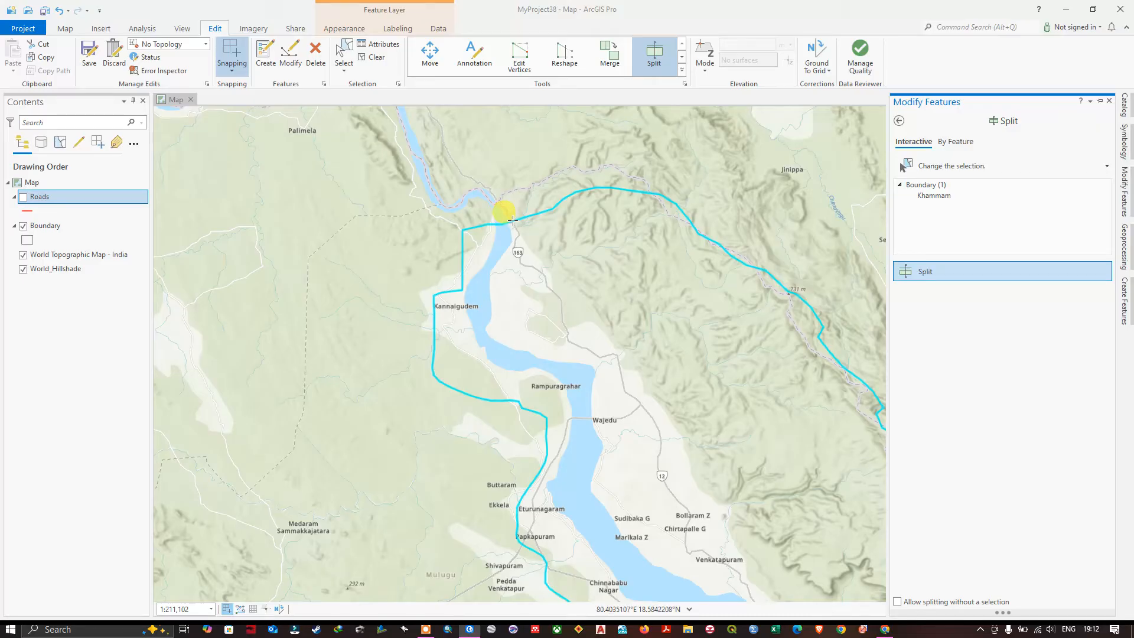
left_click(232, 54)
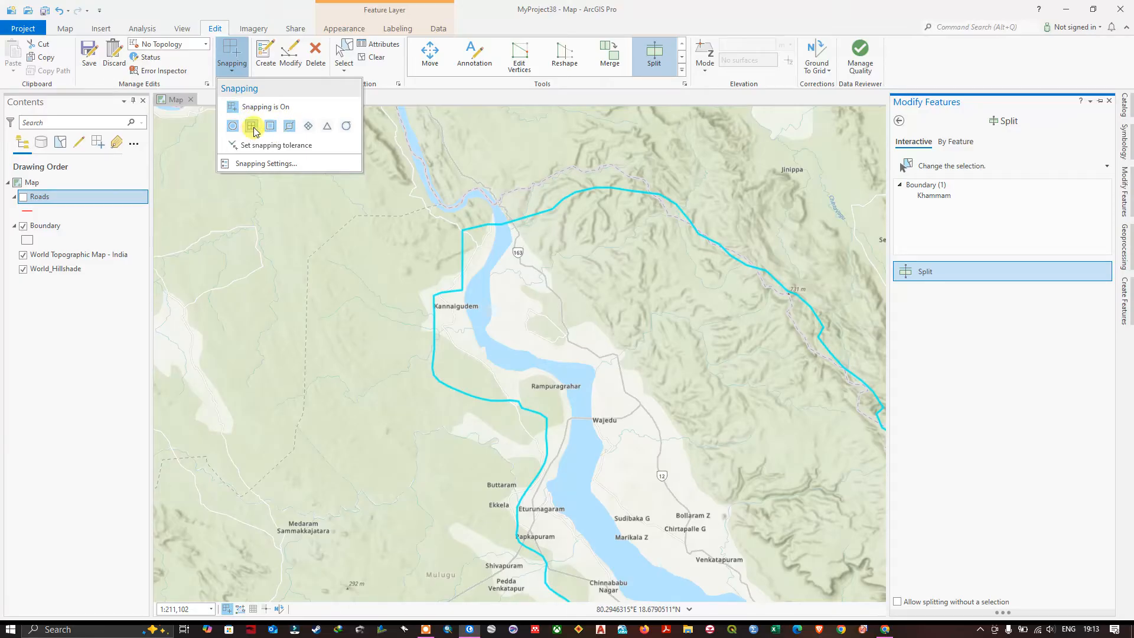
mouse_move(307, 125)
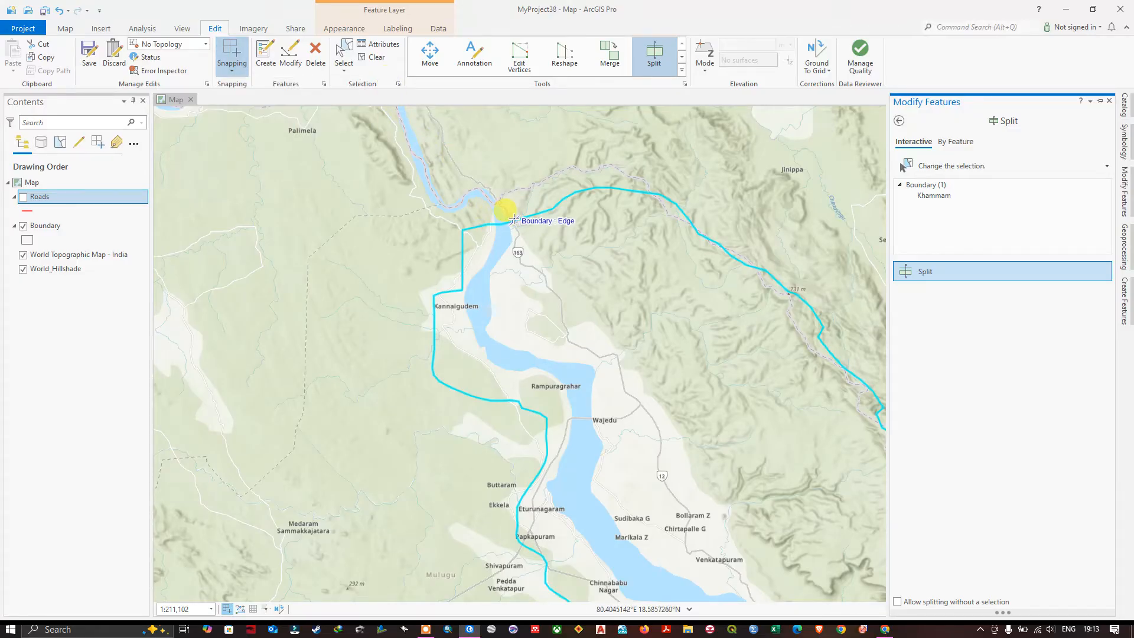
Step: Split the boundary with a line from its edge along the road toward Wajedu
left_click(509, 224)
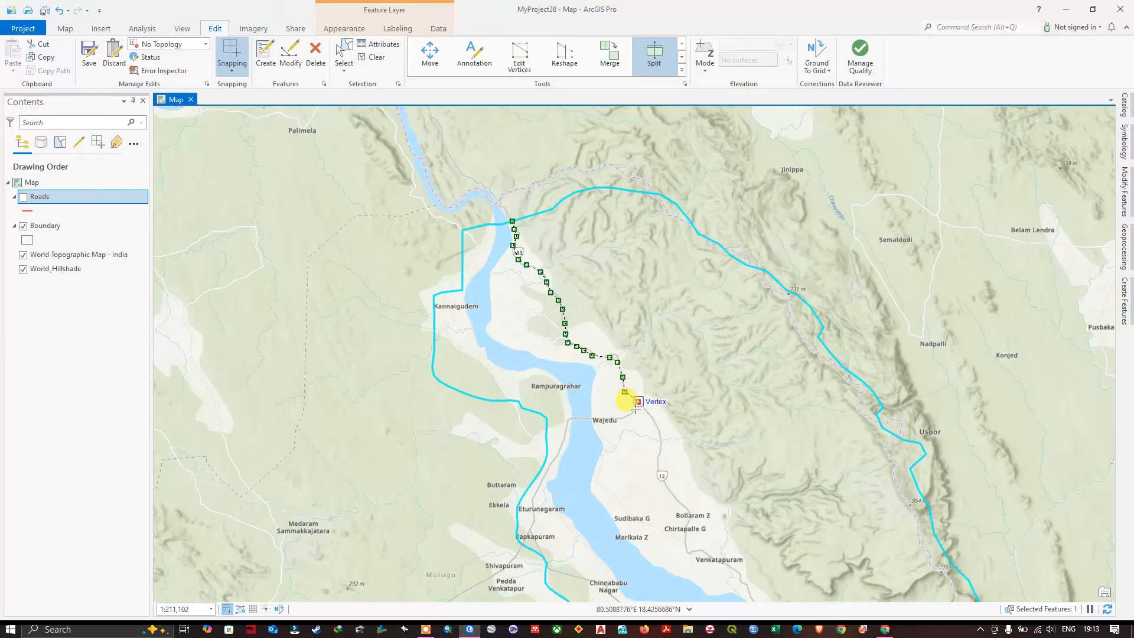
left_click_drag(633, 402, 571, 418)
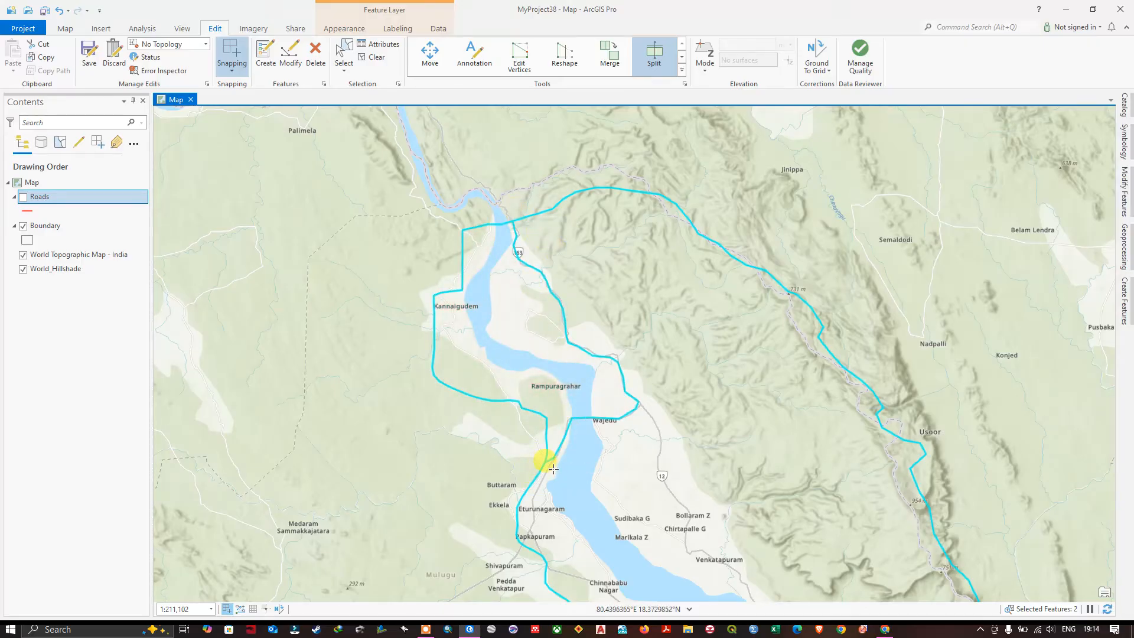
scroll("down", 3)
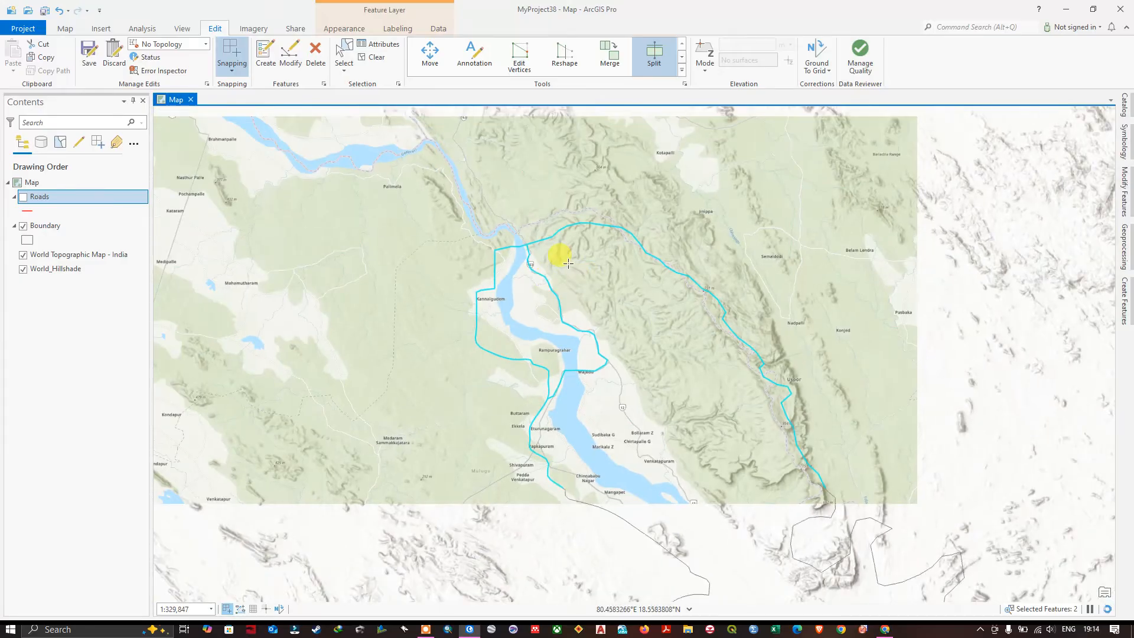
scroll("down", 3)
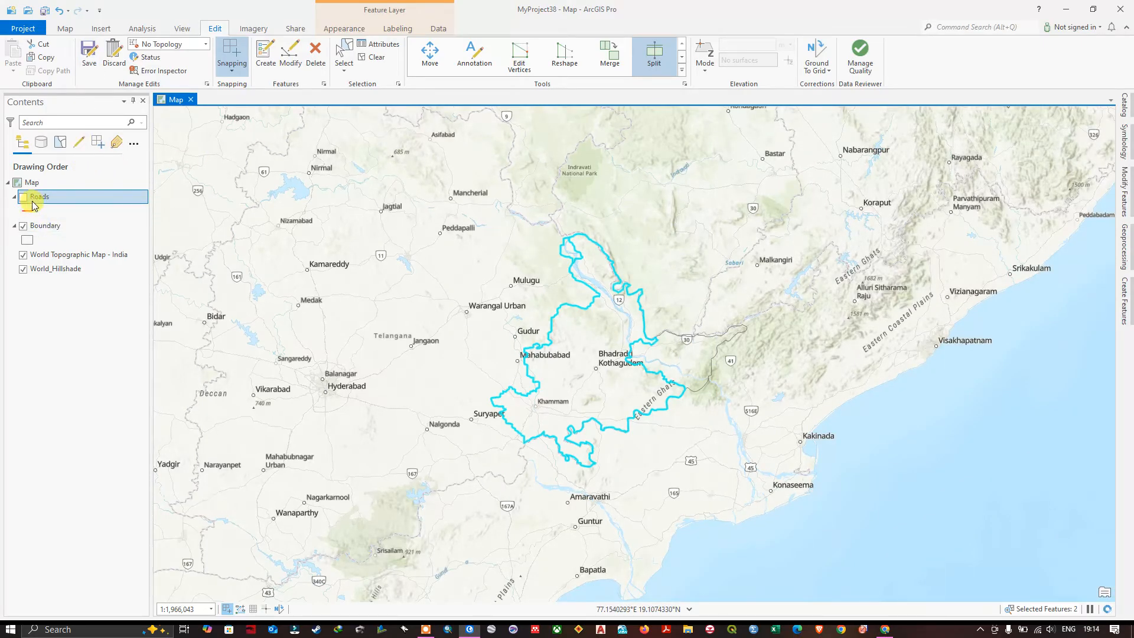
Step: Save the boundary edits and turn on the Roads layer
left_click(88, 44)
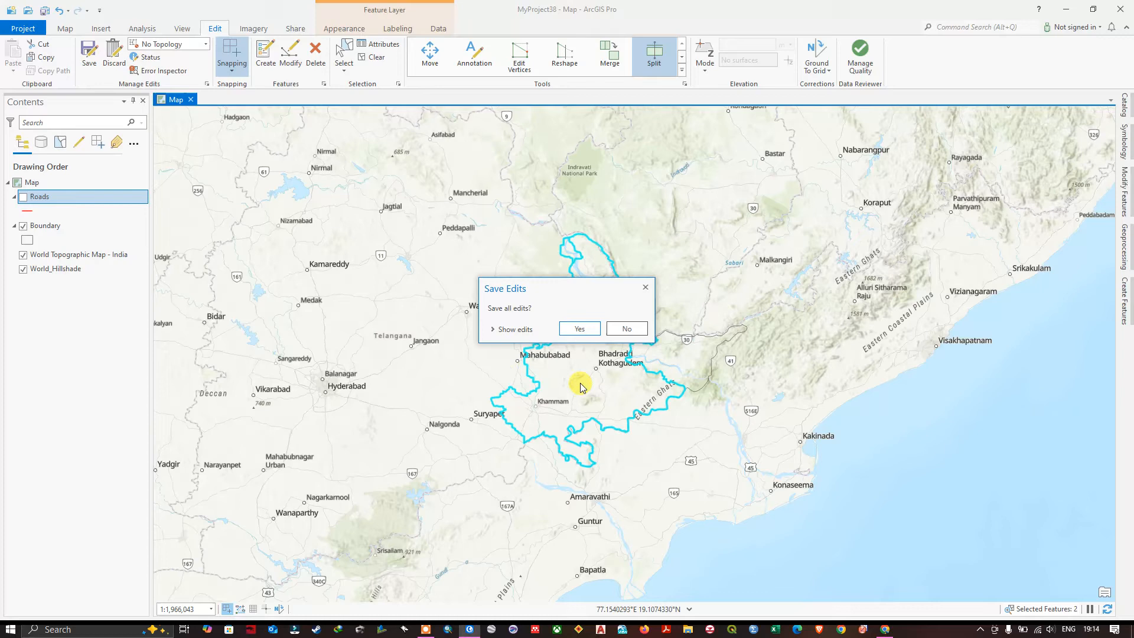
left_click(579, 328)
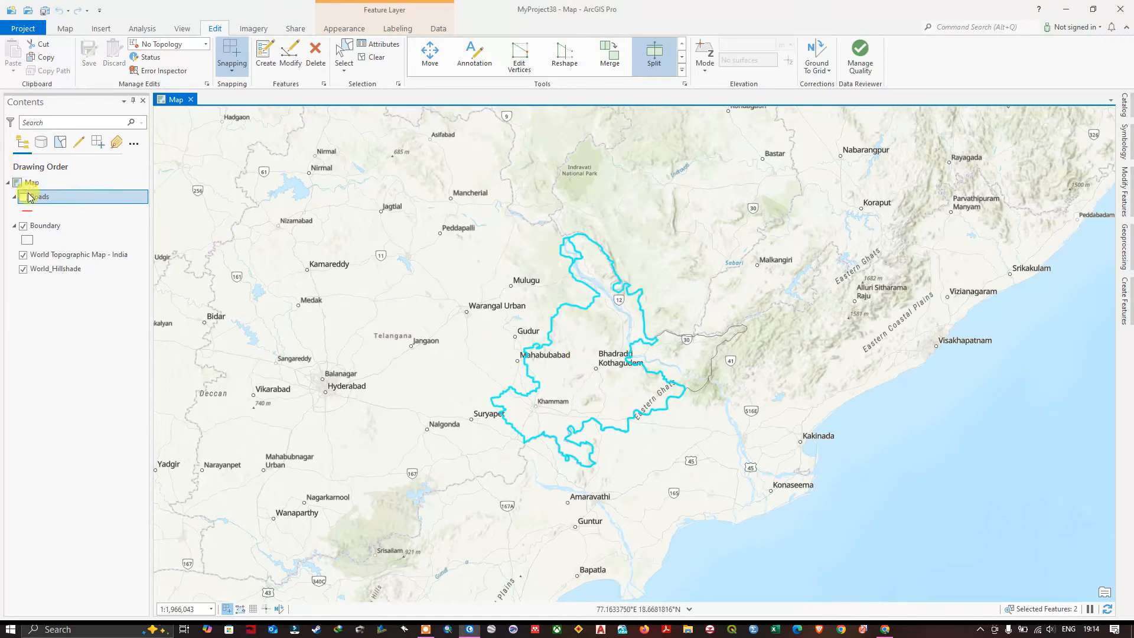
left_click(22, 196)
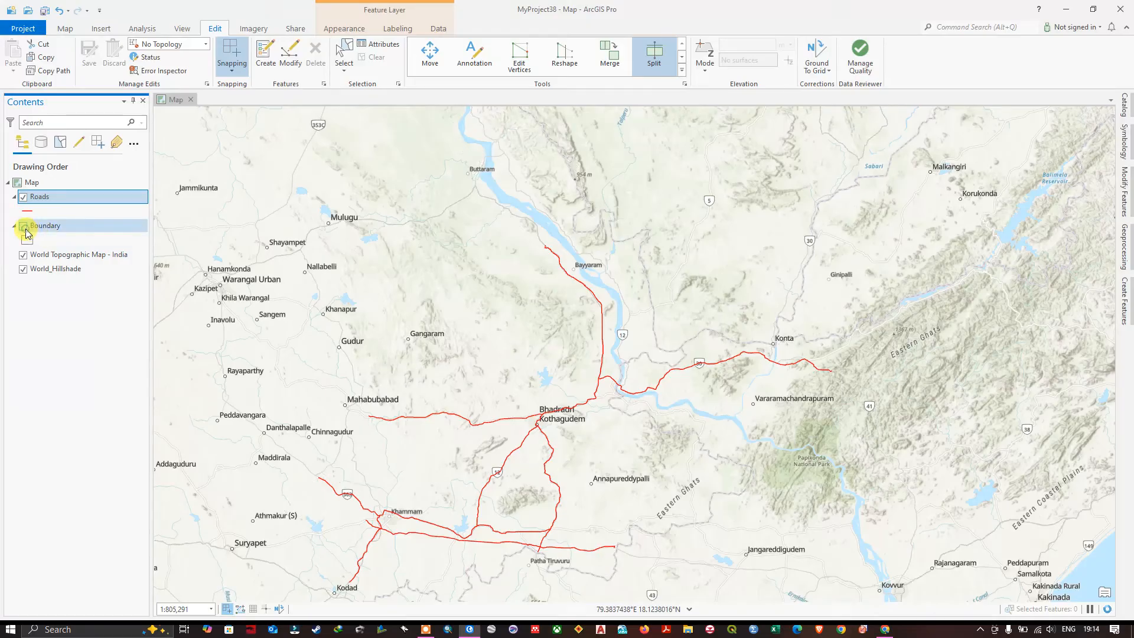
Step: Hide Boundary, select the road west of Bhadradri Kothagudem, and split it
left_click(23, 226)
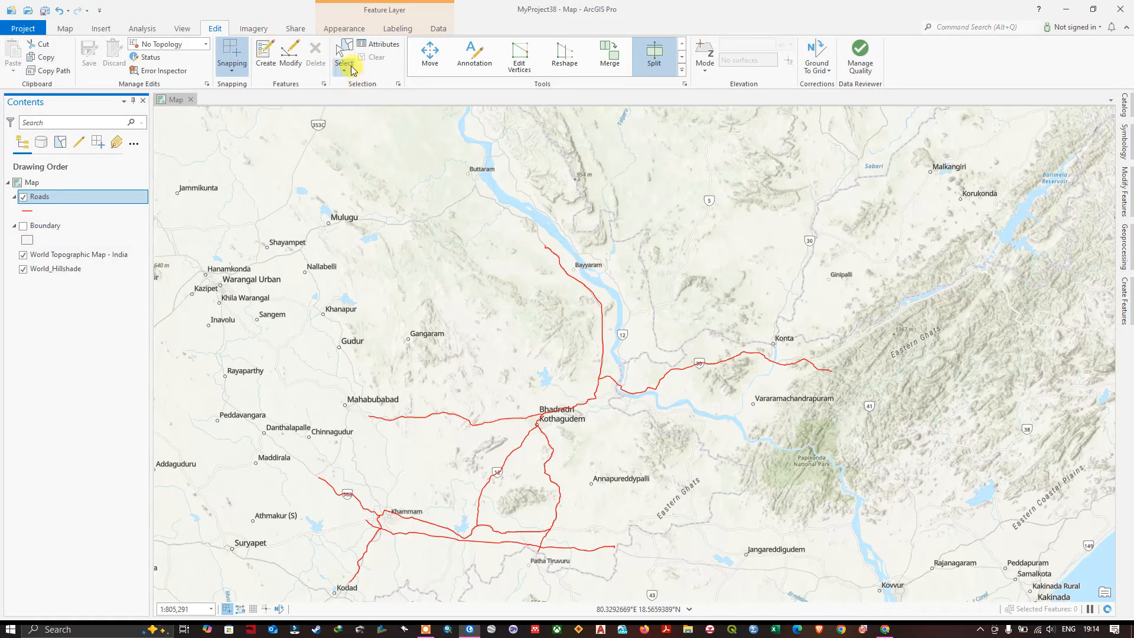
left_click(343, 56)
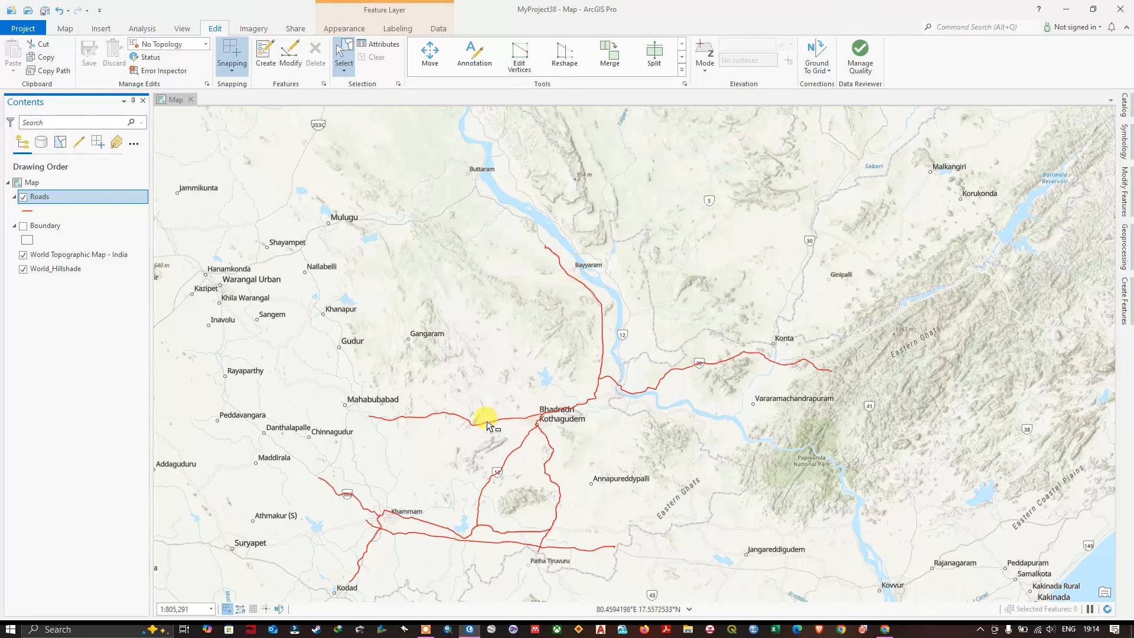
left_click(483, 416)
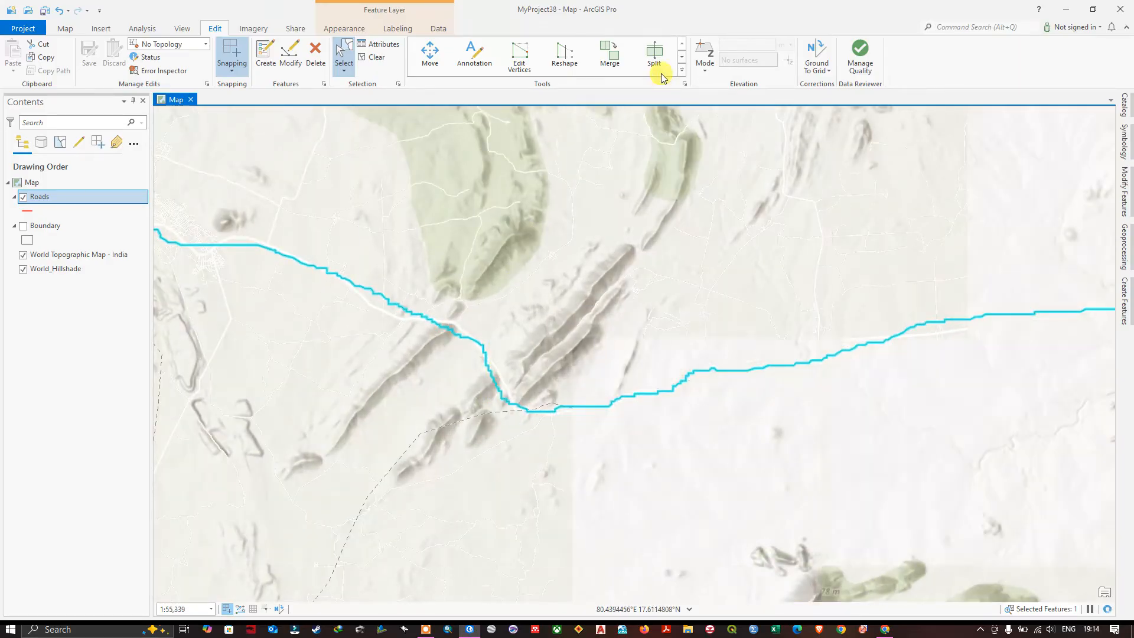
mouse_move(655, 61)
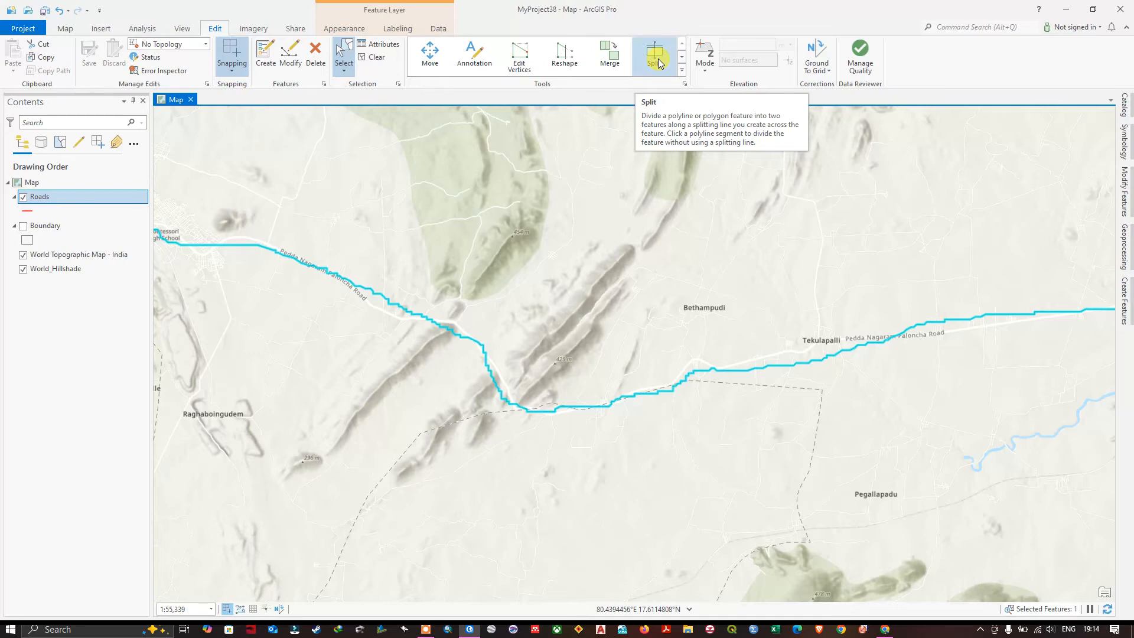
left_click(501, 405)
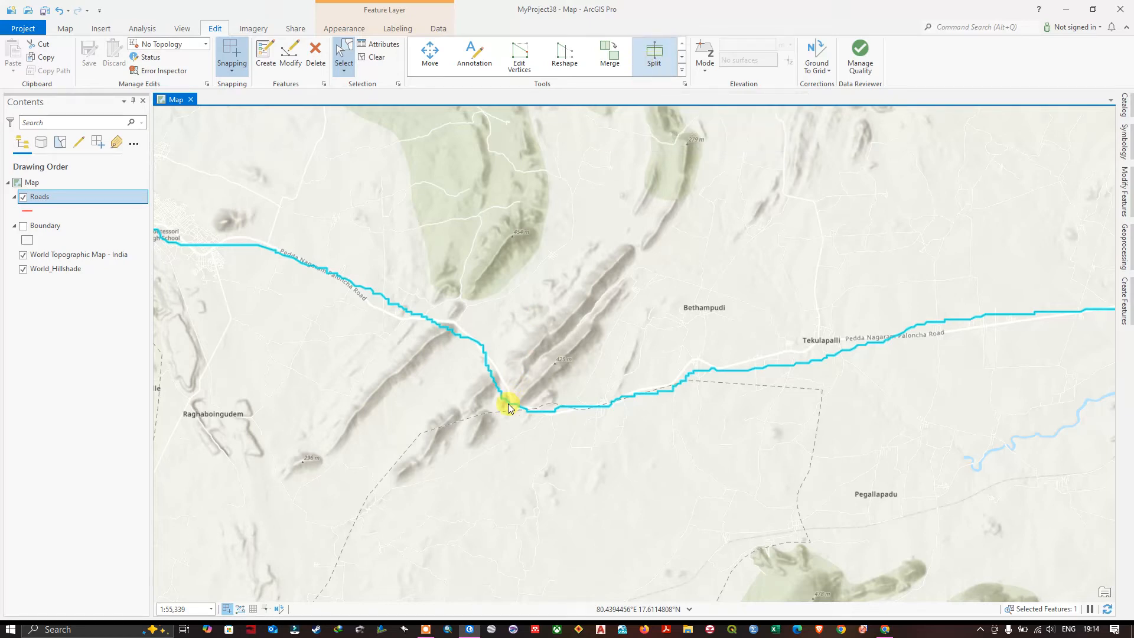
left_click(655, 54)
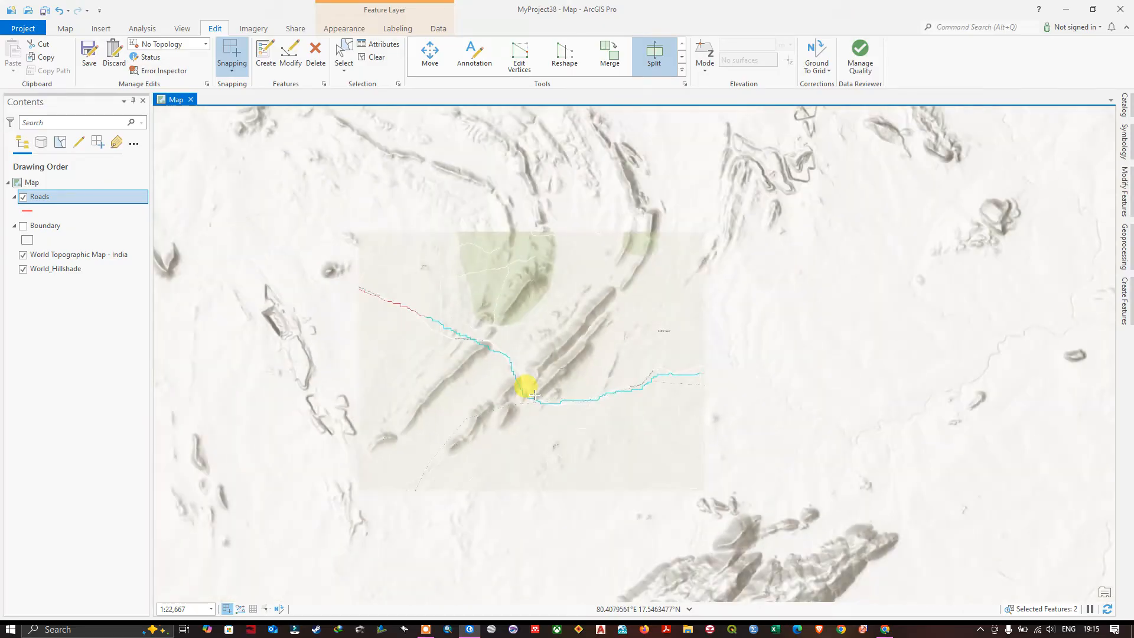
scroll("down", 3)
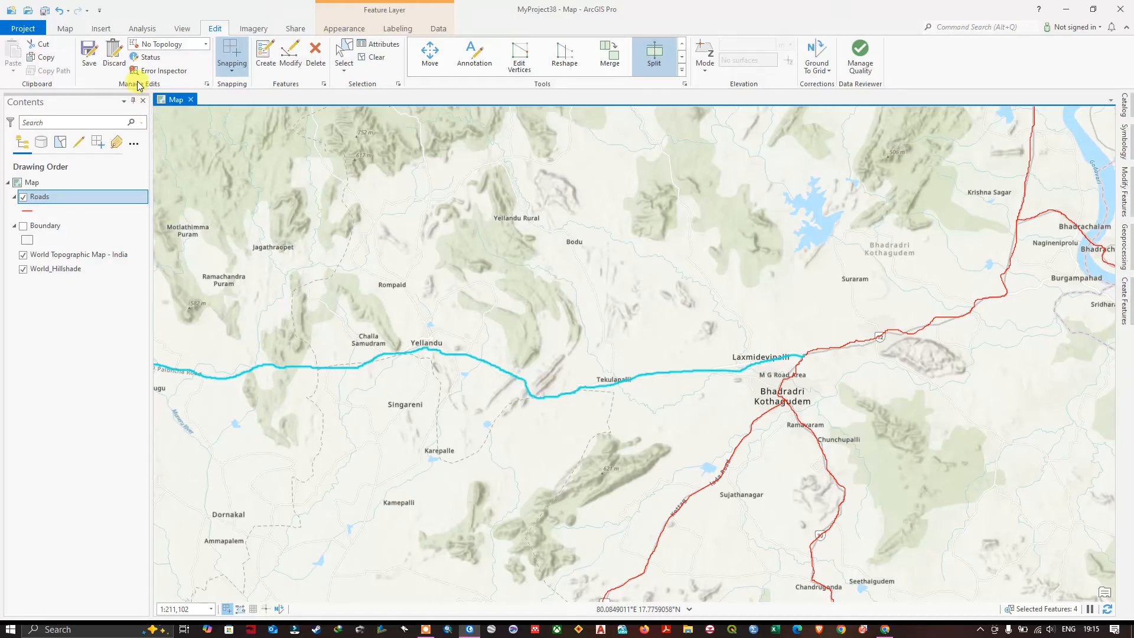
Step: Save the road split edits and bring back the Modify Features tools
left_click(87, 50)
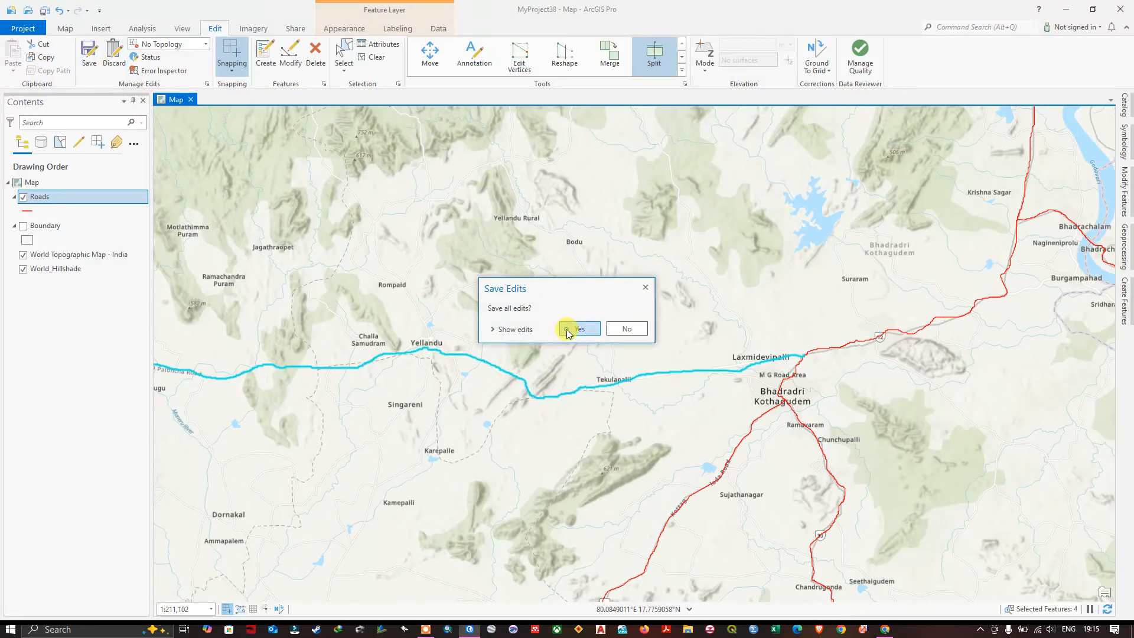
left_click(575, 329)
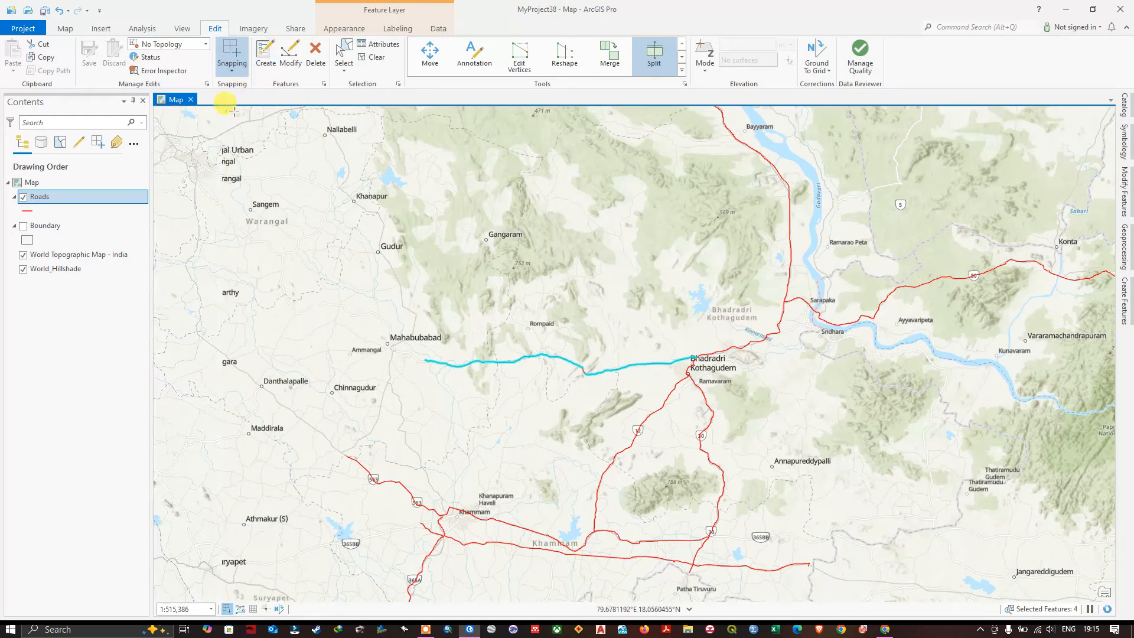
left_click(72, 28)
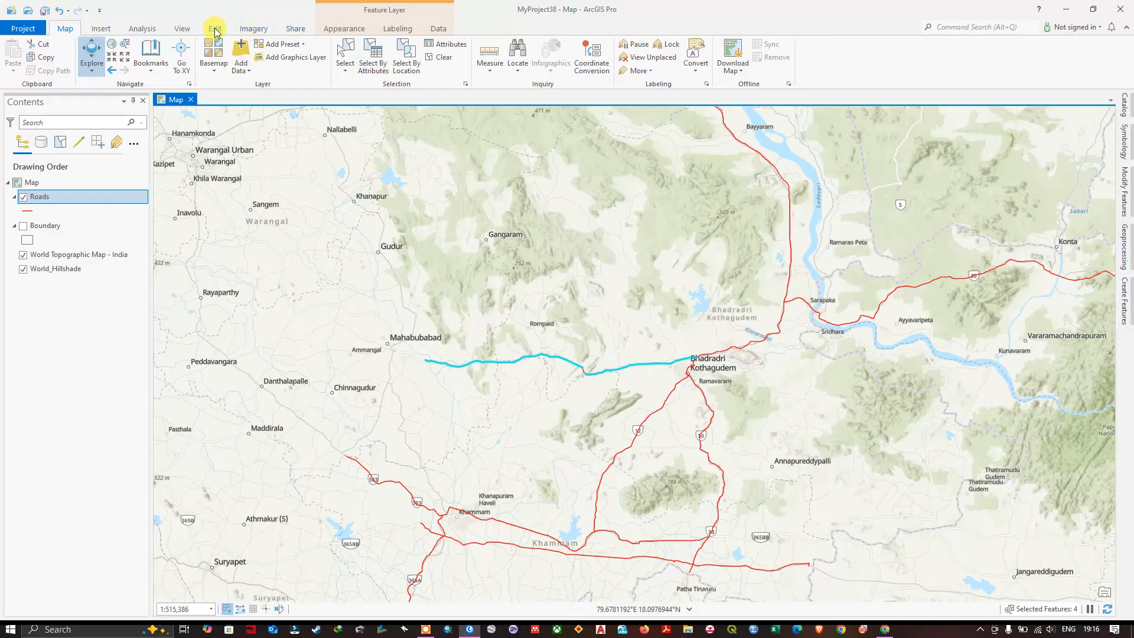
left_click(215, 27)
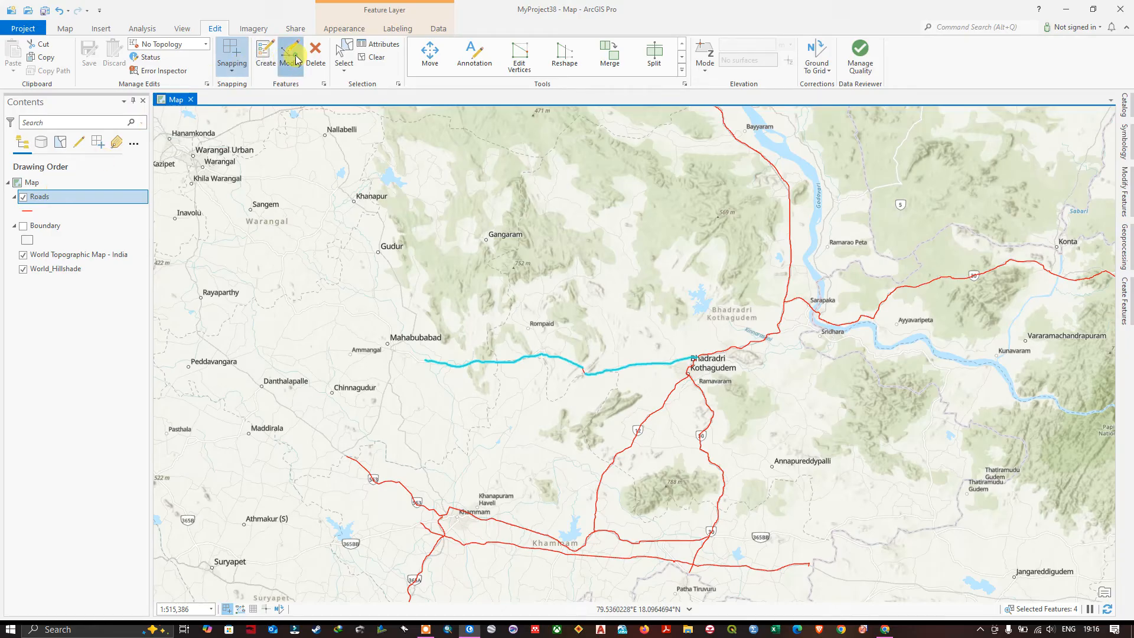
left_click(289, 50)
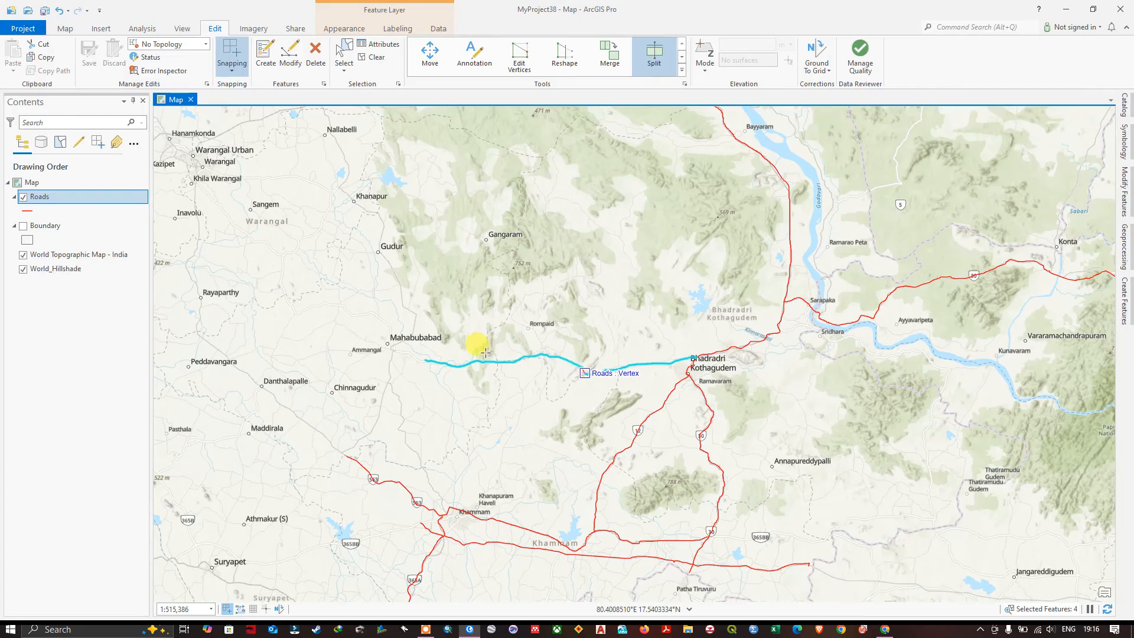
Step: Open the Split settings for the selected roads and zoom in
left_click(655, 52)
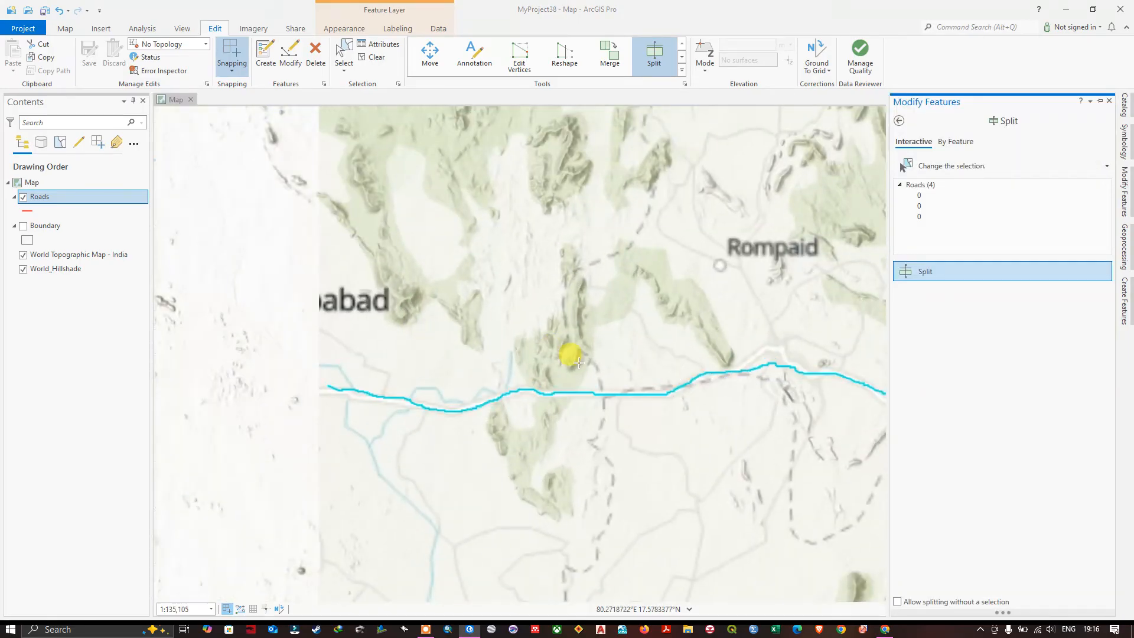
scroll("down", 3)
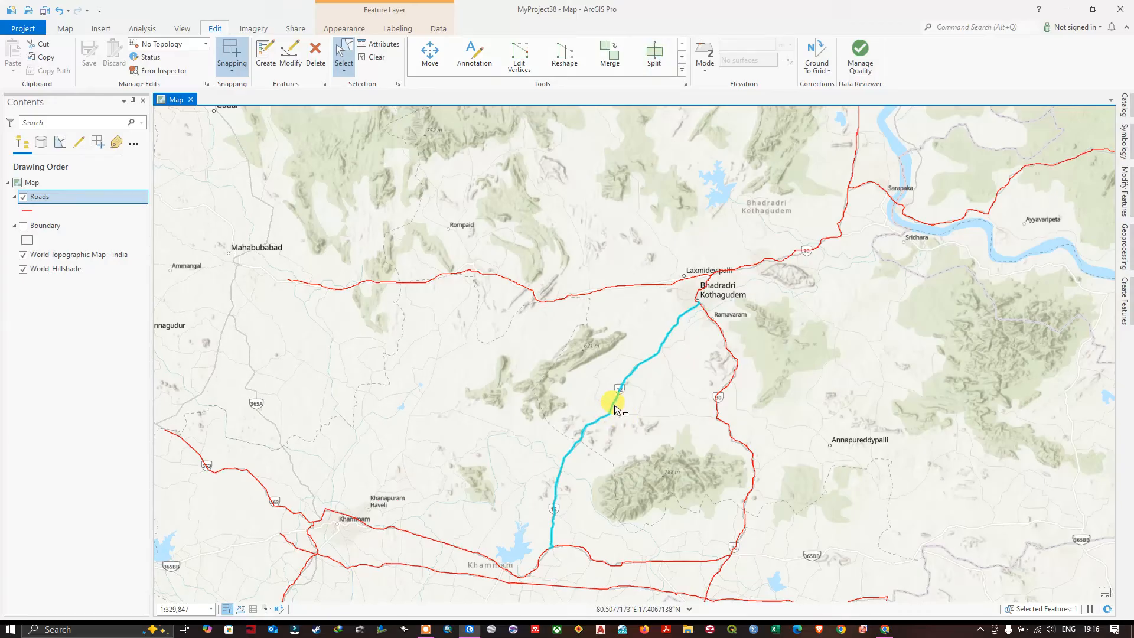
Step: Split the southwest road, clear the selection, and select one piece on its own
left_click(655, 50)
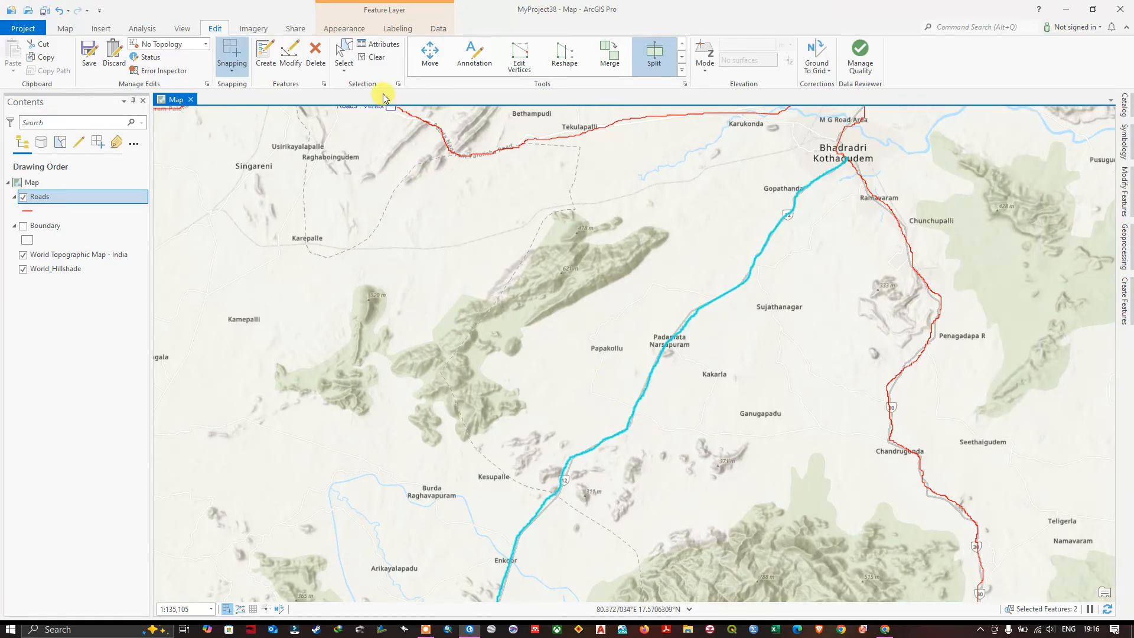
left_click(369, 57)
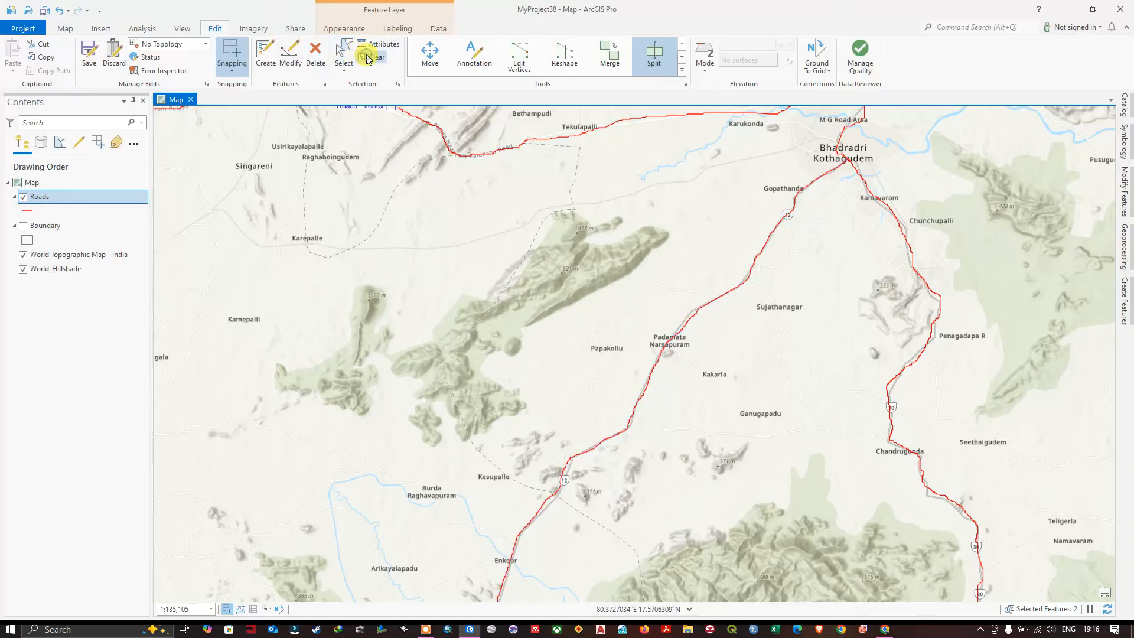
left_click(365, 56)
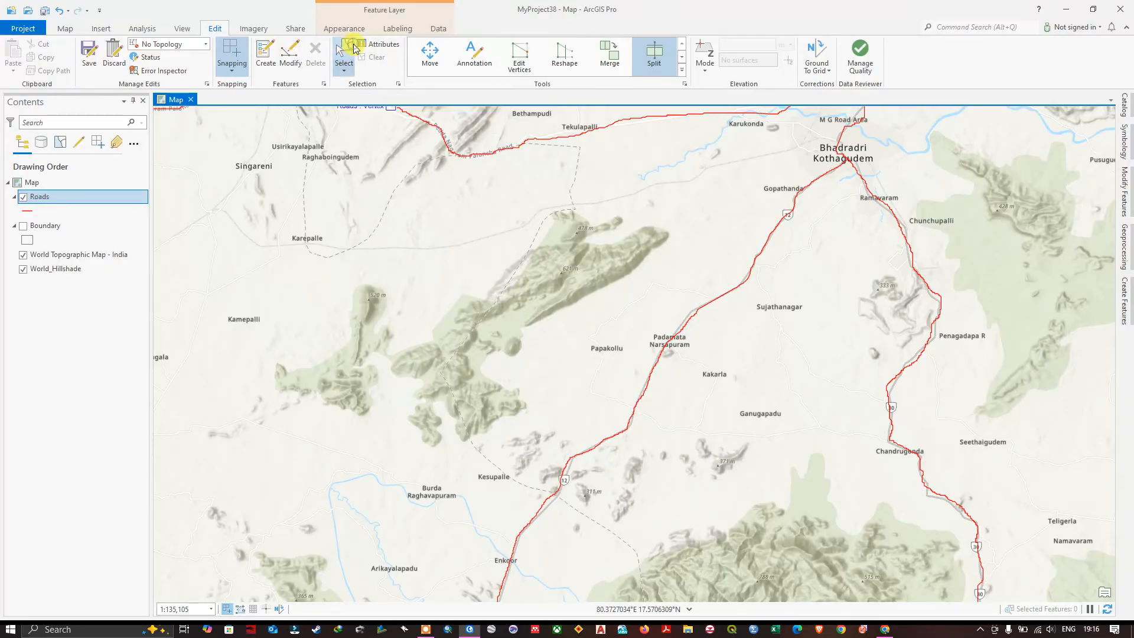
left_click(655, 351)
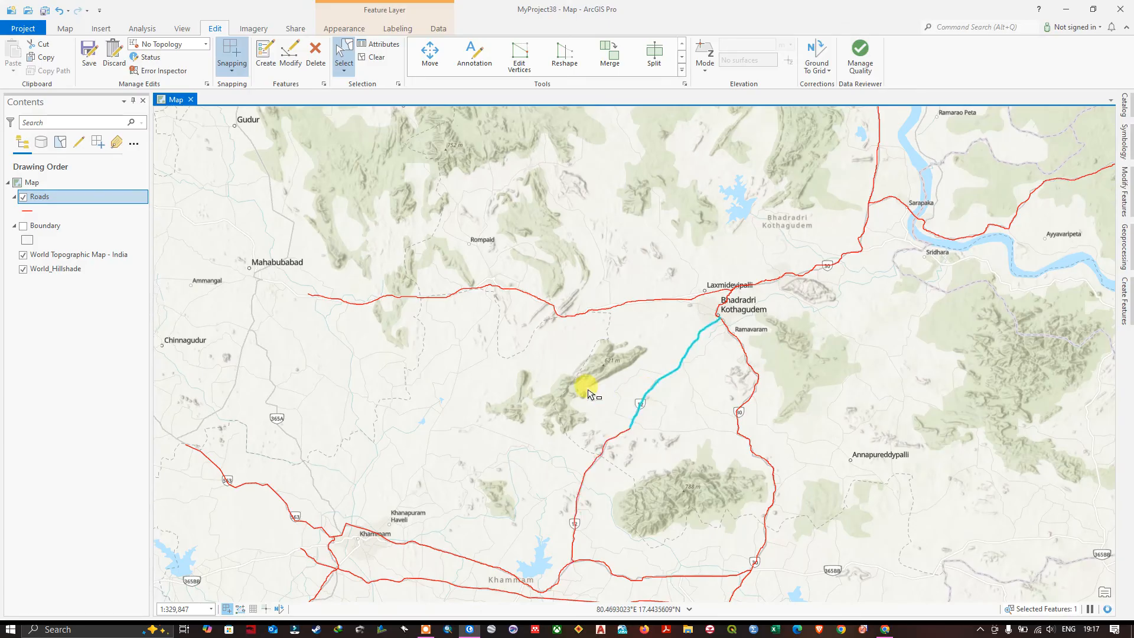
Step: Select the stepped road line heading east from the junction near route 30
scroll("down", 3)
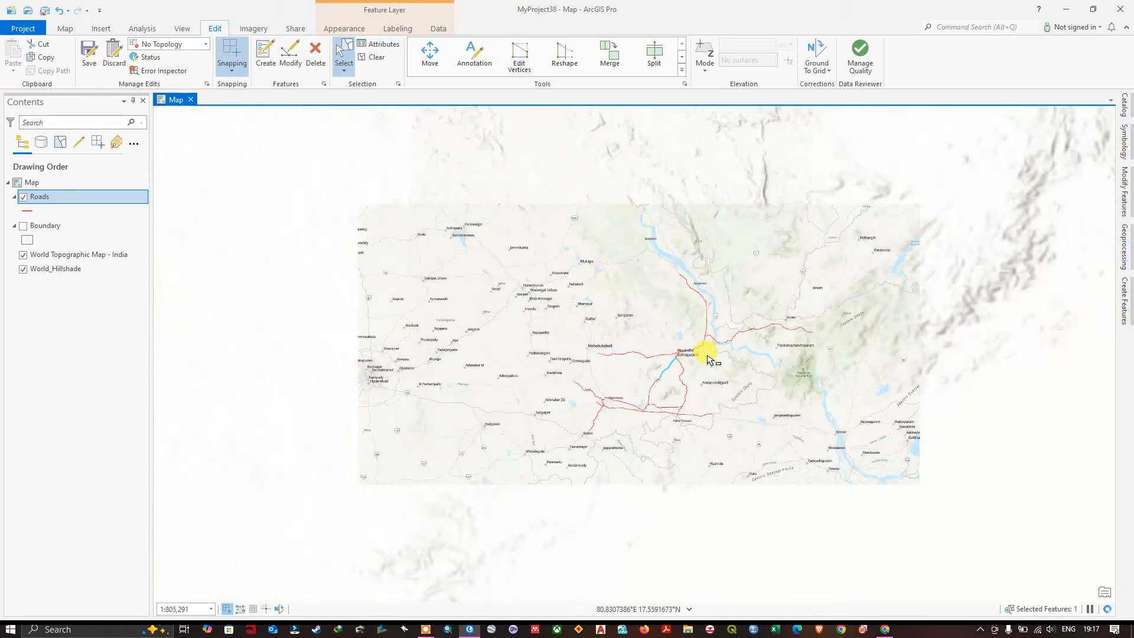
scroll("down", 3)
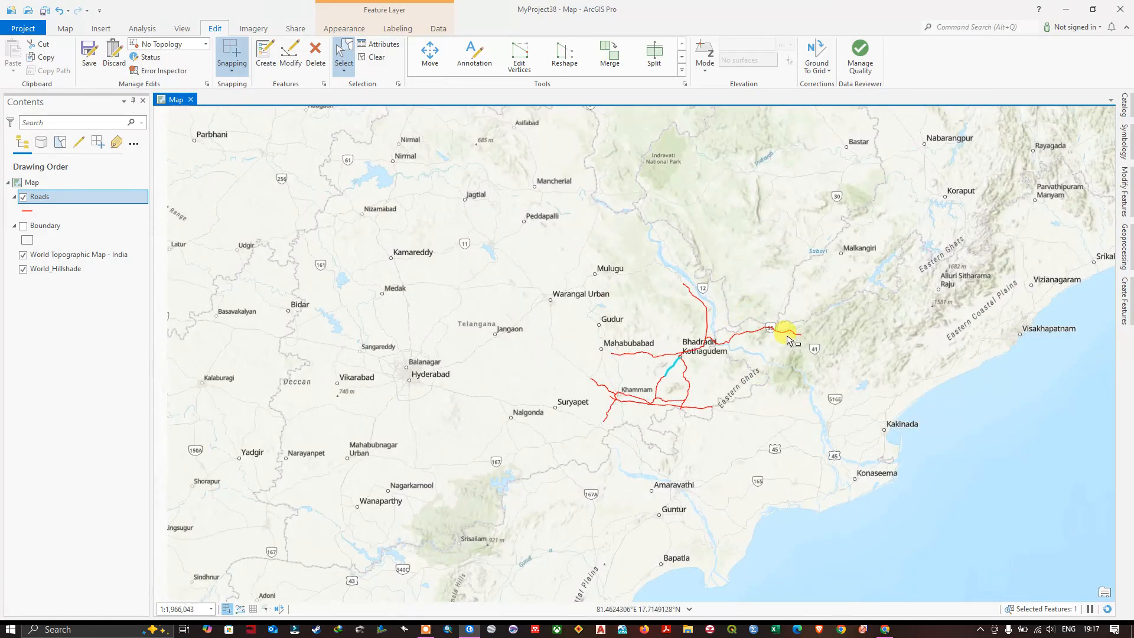
scroll("down", 3)
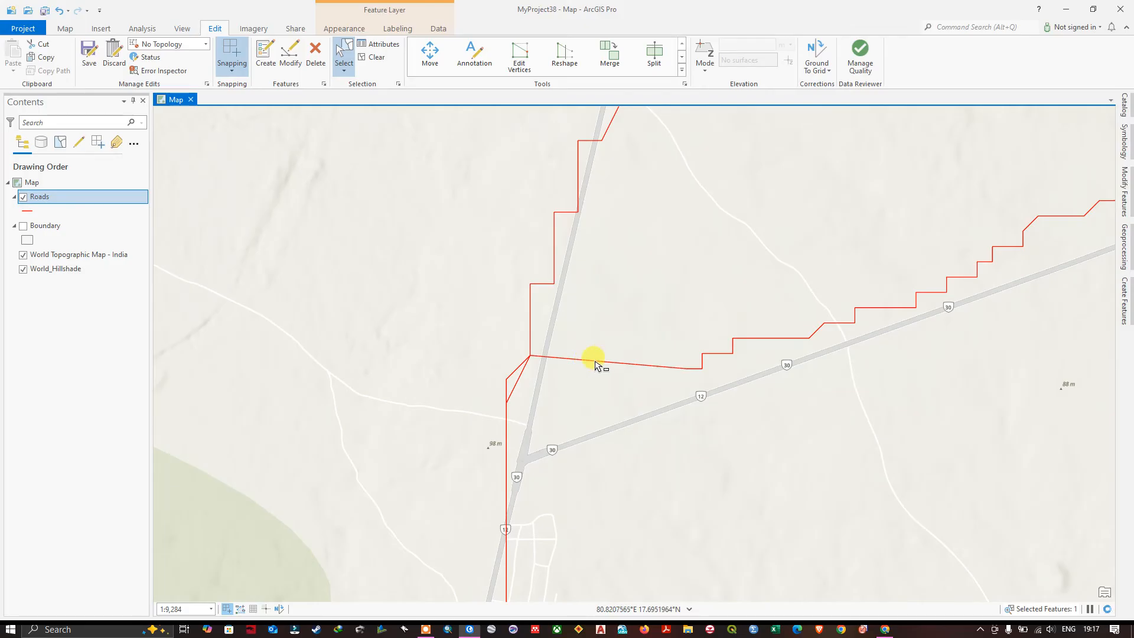
left_click(654, 52)
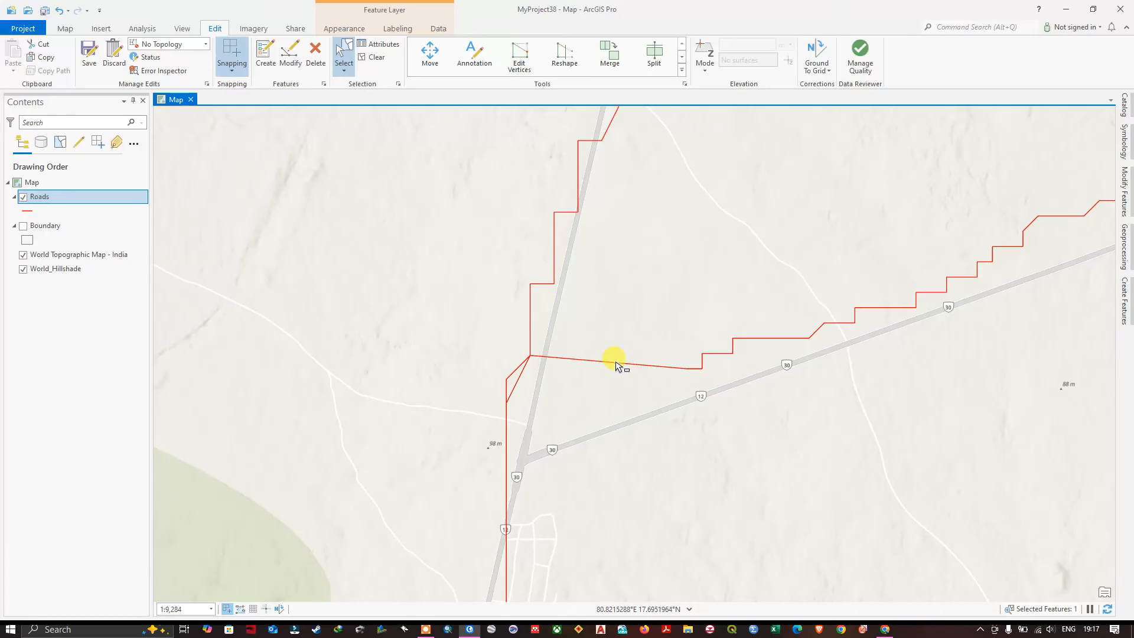
left_click(611, 367)
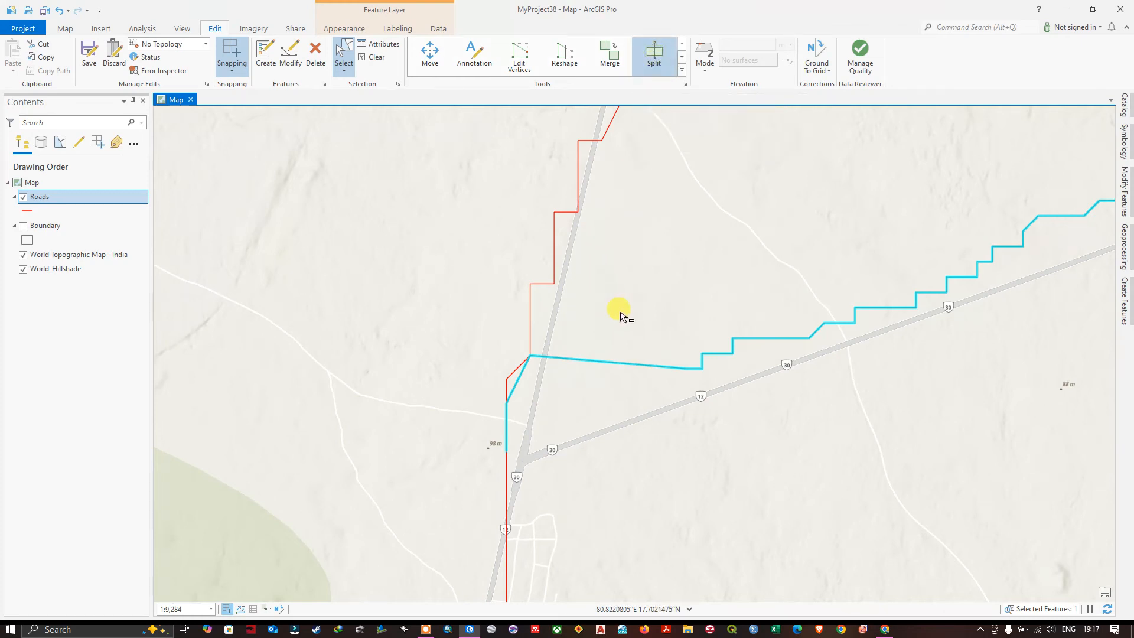
mouse_move(614, 344)
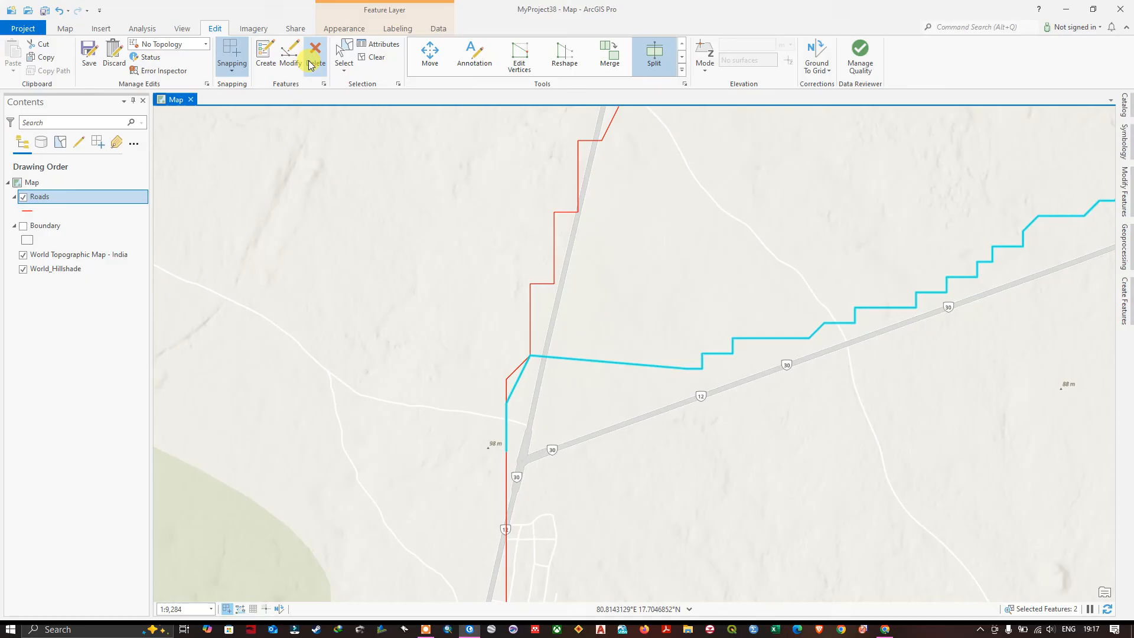
mouse_move(317, 48)
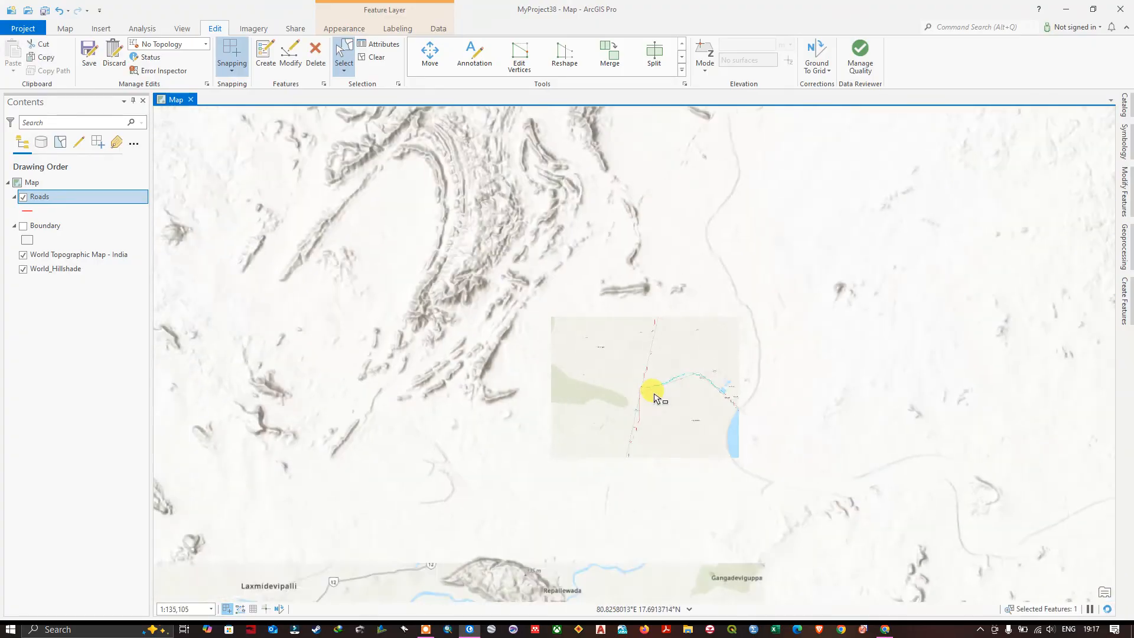
Step: Zoom out to check that the eastern road is split at the junction
scroll("down", 3)
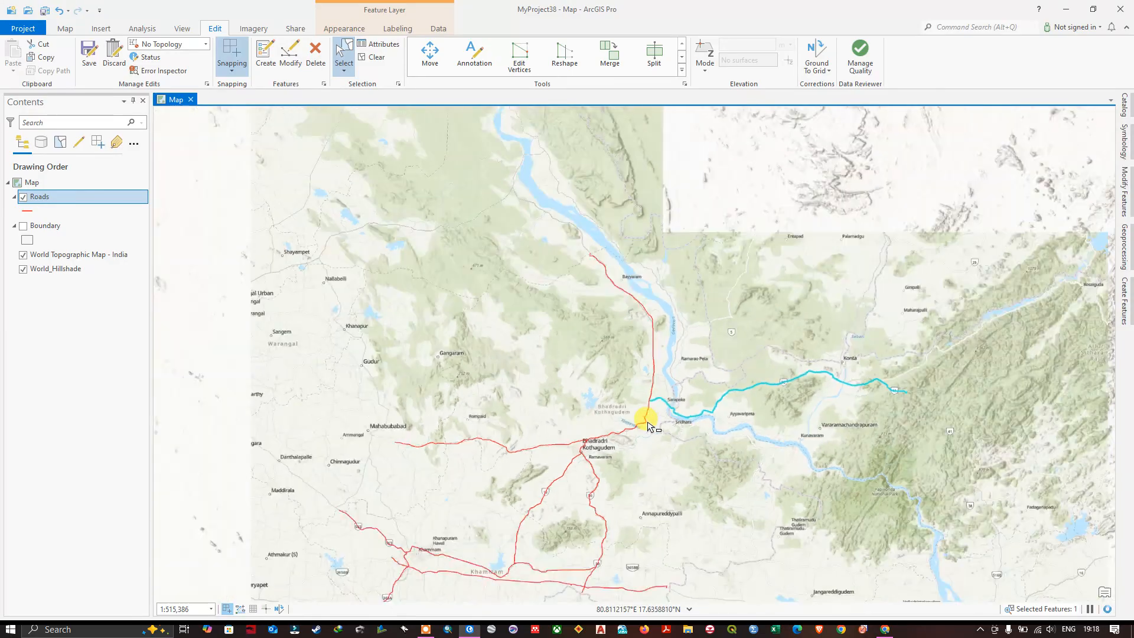
scroll("down", 3)
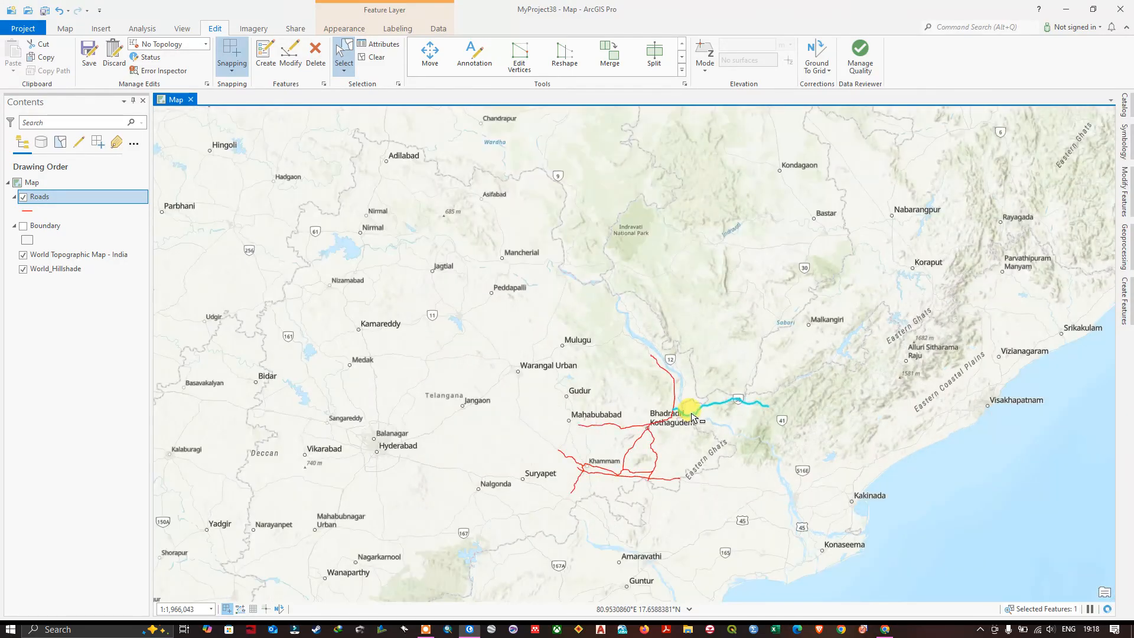